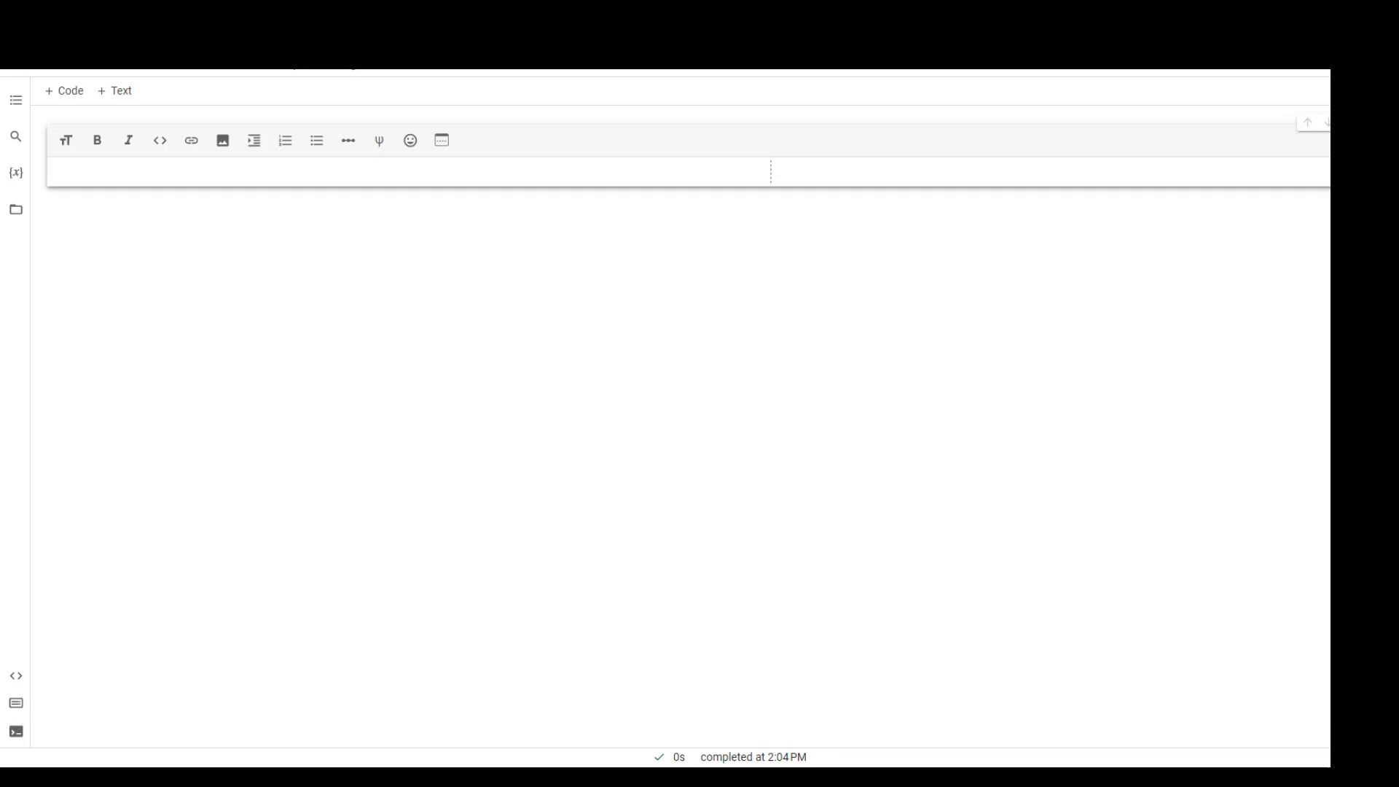
pyautogui.moveTo(235, 346)
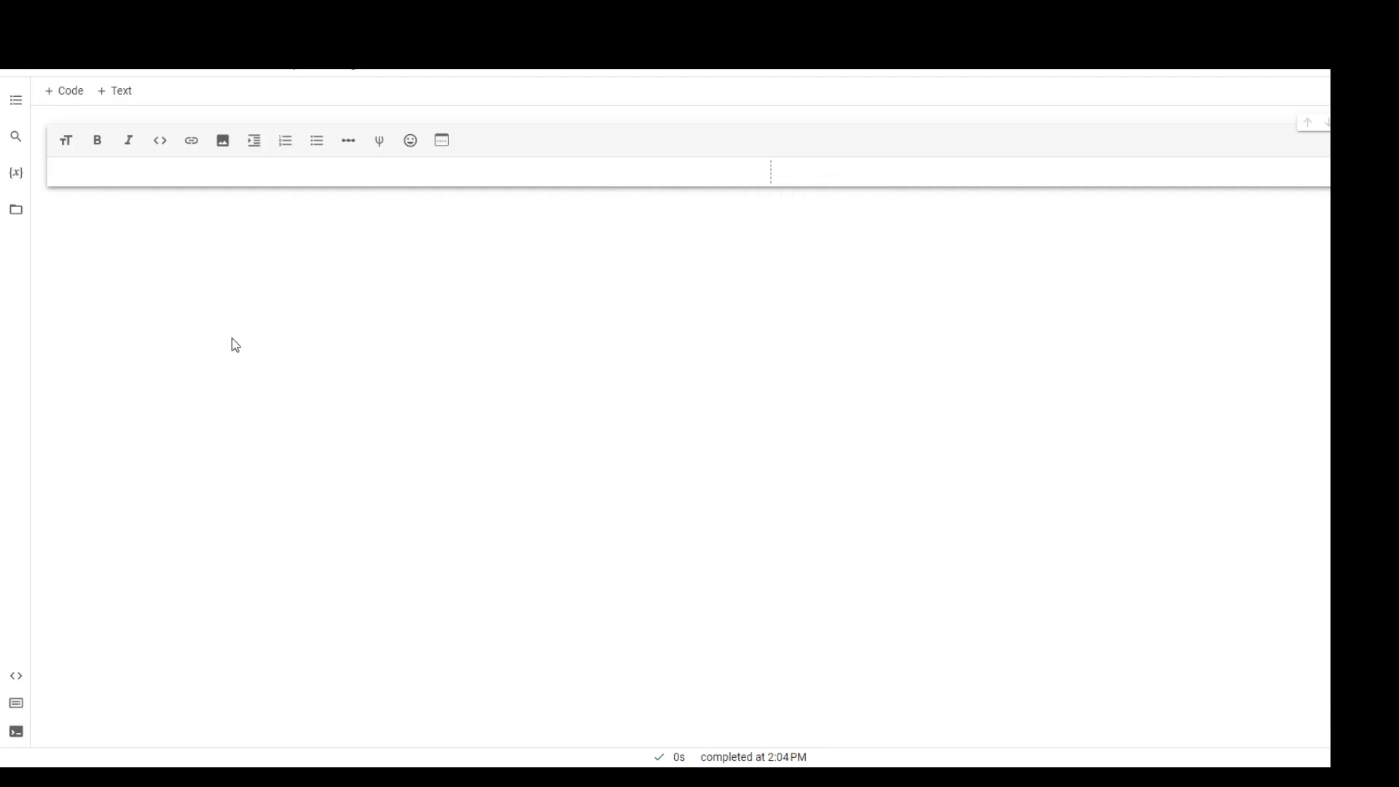
pyautogui.moveTo(291, 343)
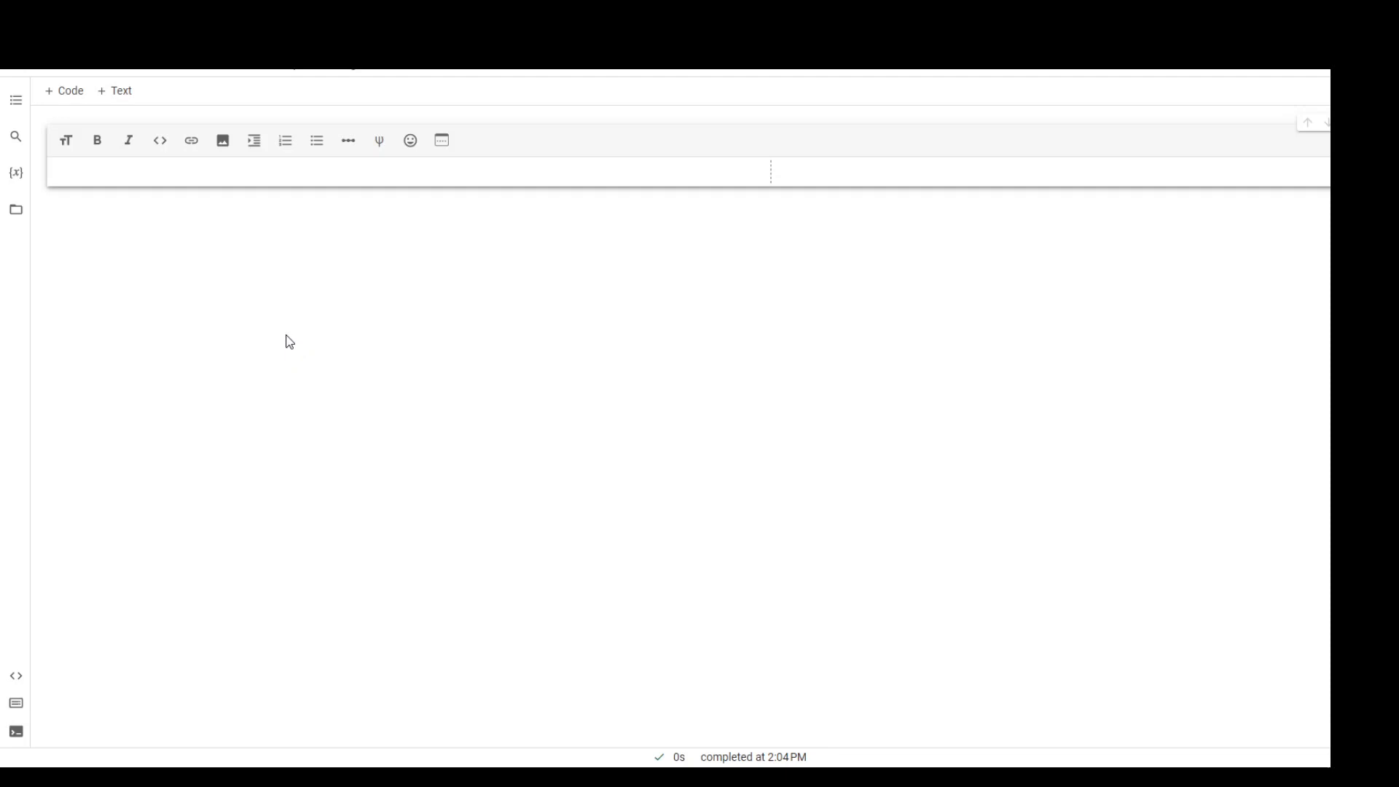
pyautogui.moveTo(269, 324)
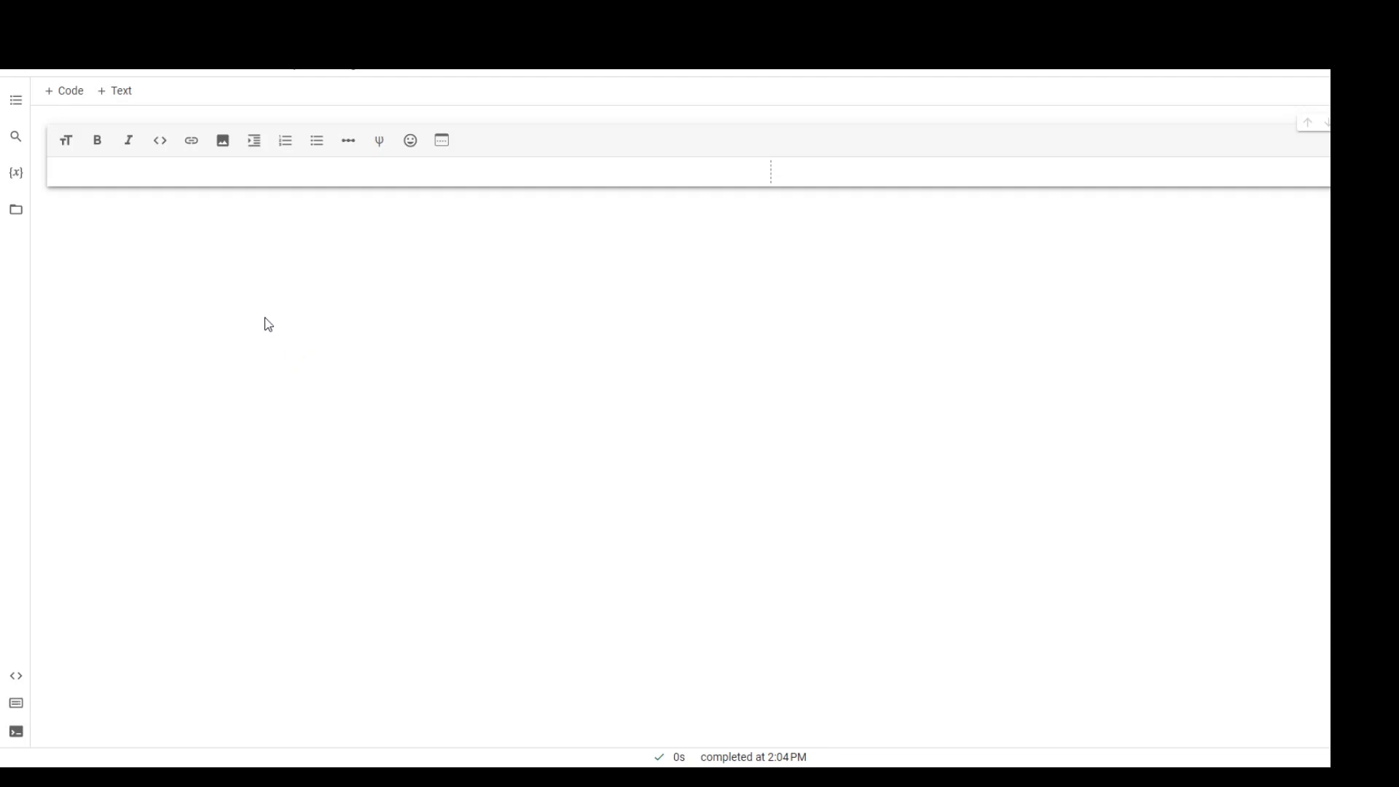
pyautogui.moveTo(65, 91)
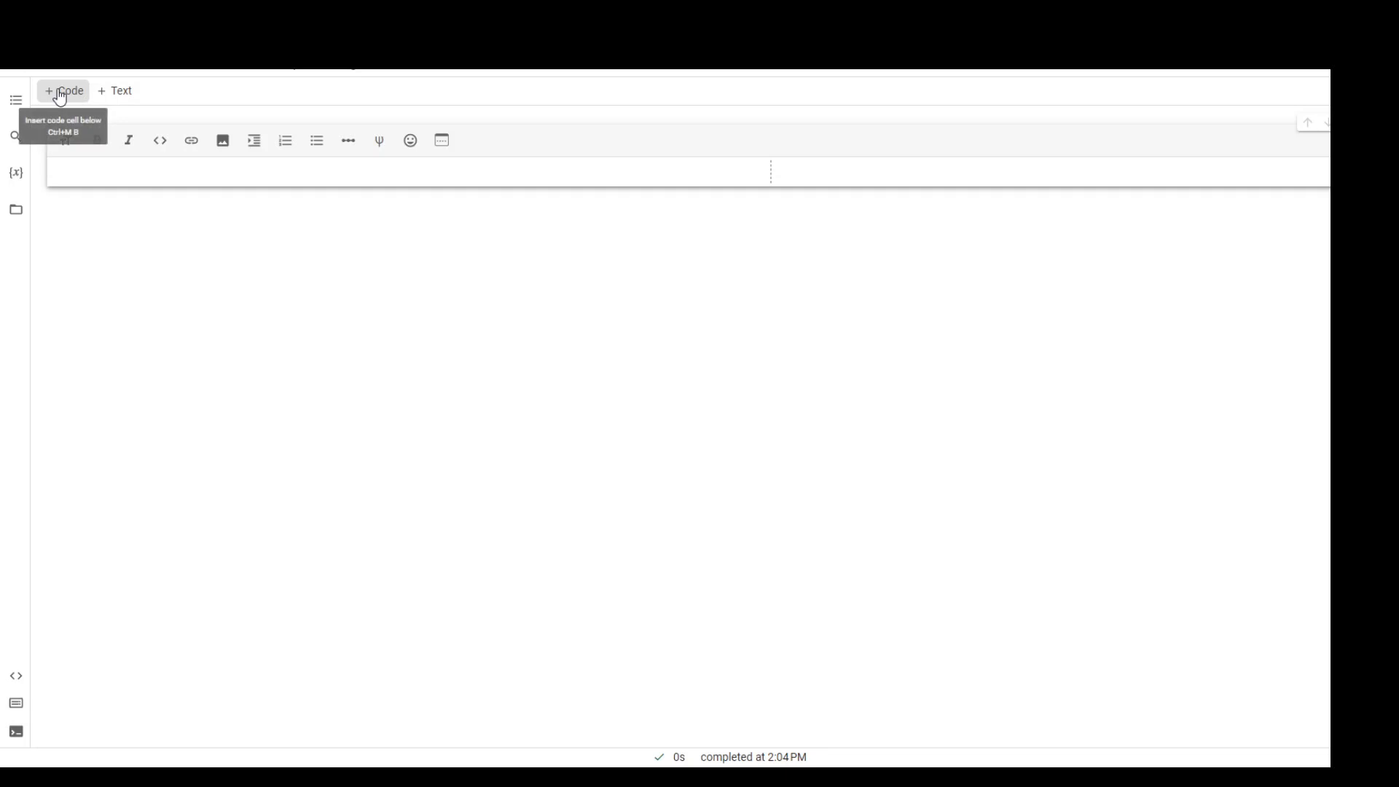
# Step: Define text as the punctuation, digit and letter string, then run chars = sorted(list(set(text)))
pyautogui.click(64, 90)
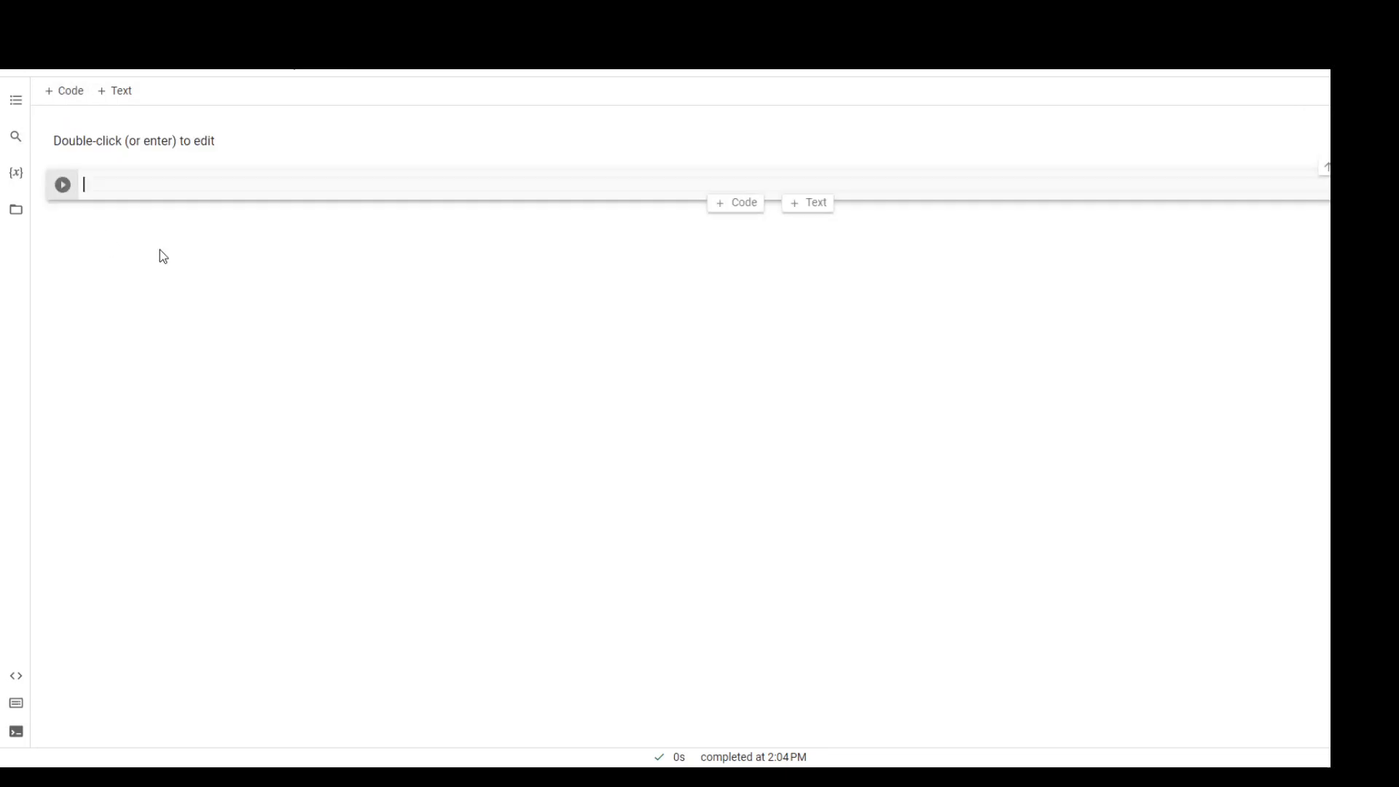
pyautogui.write('text = "!$&\',-.3:;?ABCDEFGHIJKLMNOPQRSTUVWXYZabcdefghijklmnopqrstuvwxyz"')
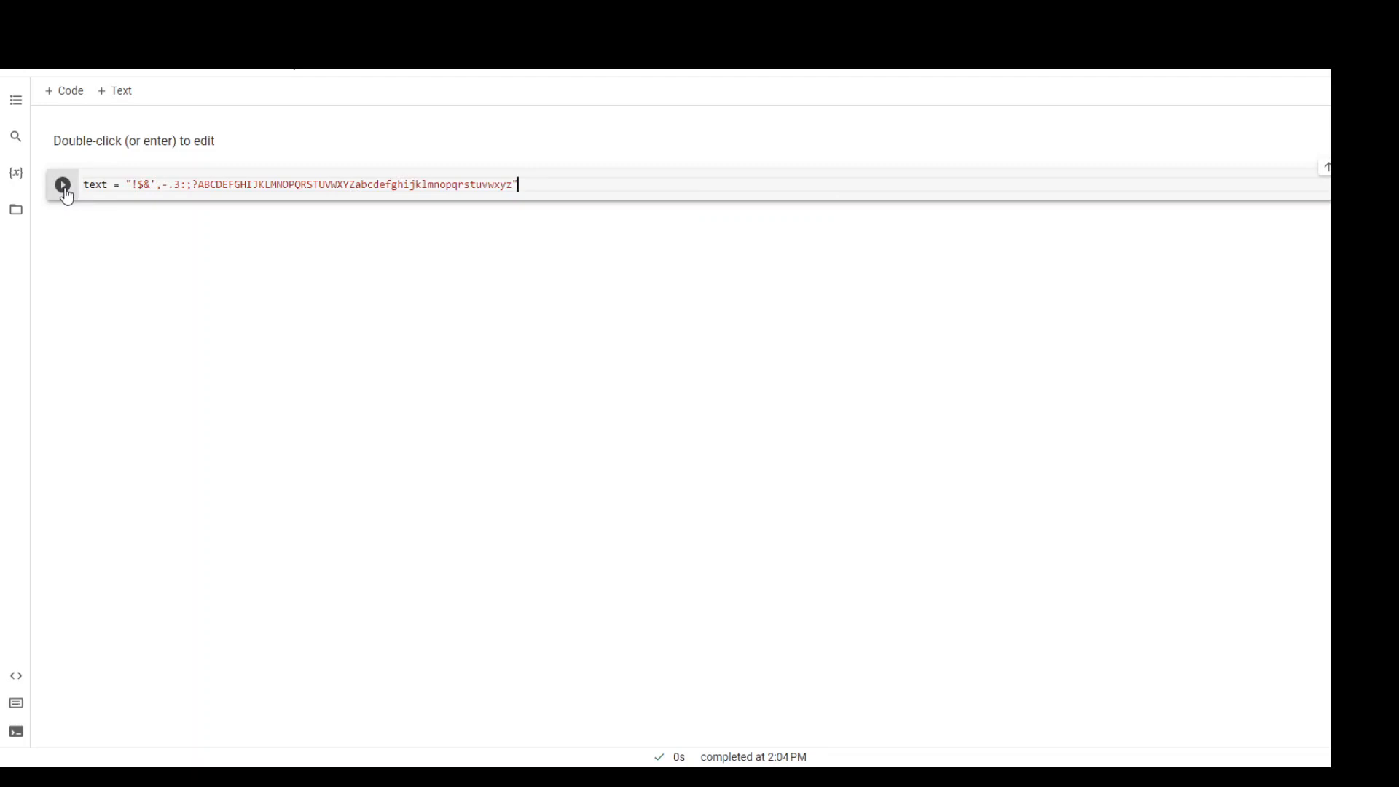
pyautogui.click(63, 183)
pyautogui.write('chars = sorted(list(set(text)))')
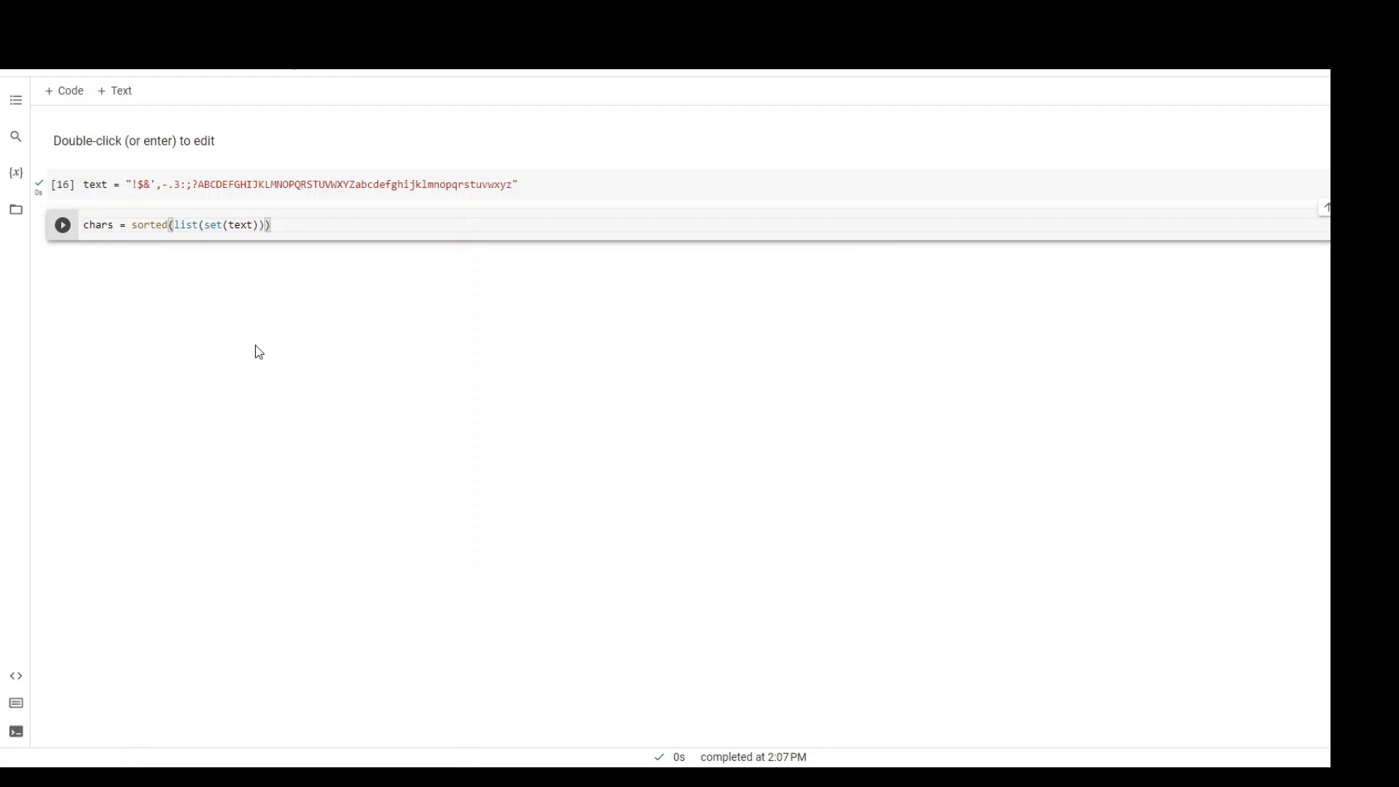
pyautogui.click(62, 225)
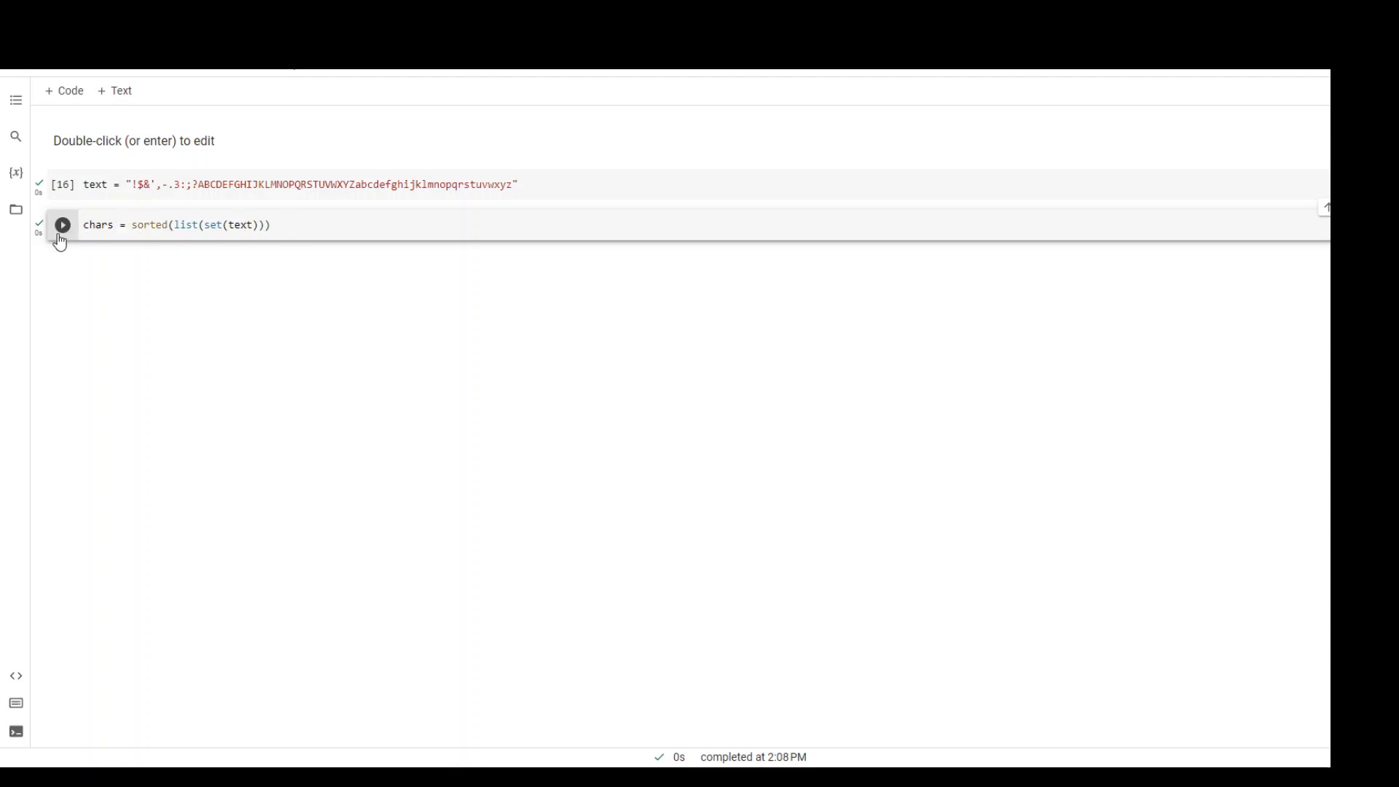
# Step: Run print(''.join(chars)), briefly try print(chars), then rerun the joined version
pyautogui.click(61, 224)
pyautogui.write("print(''.join(chars))")
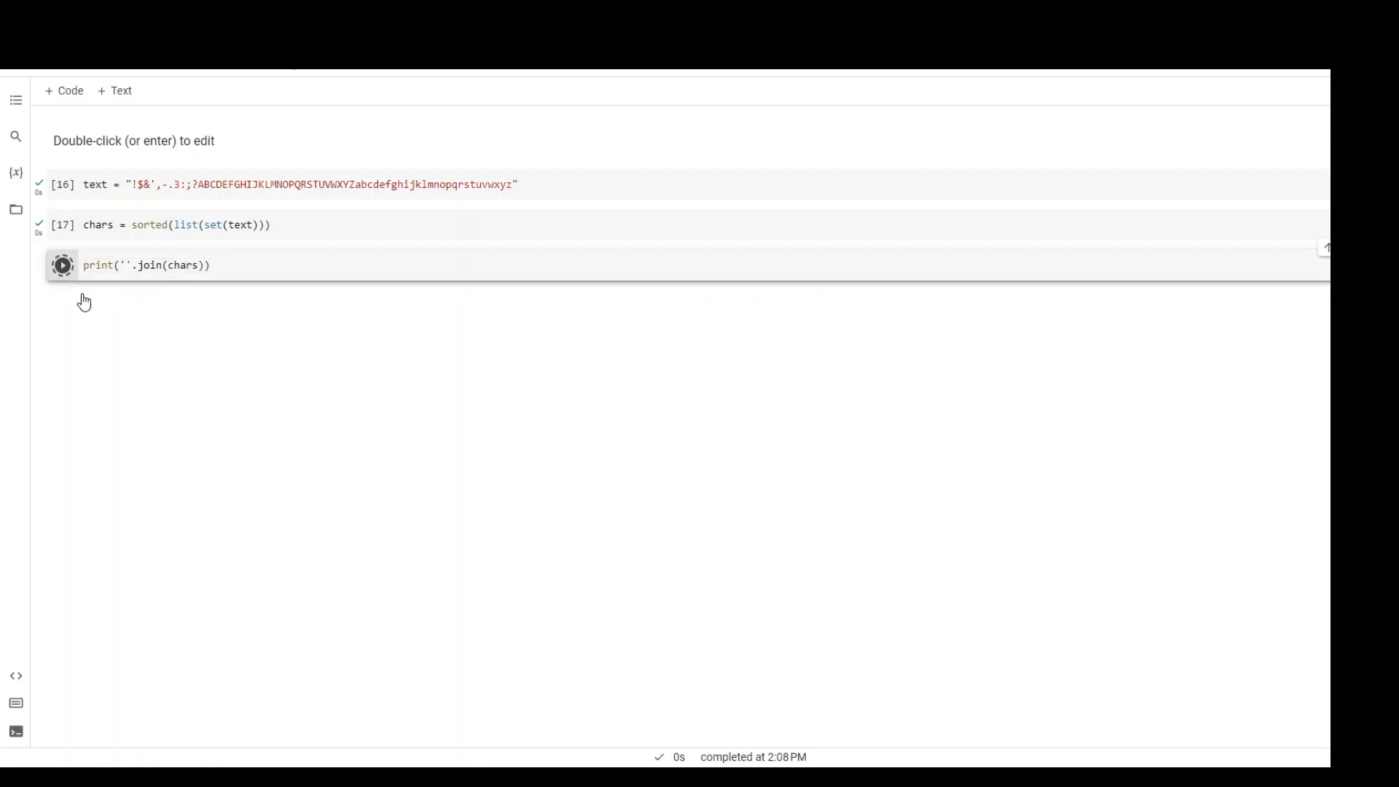
pyautogui.click(63, 265)
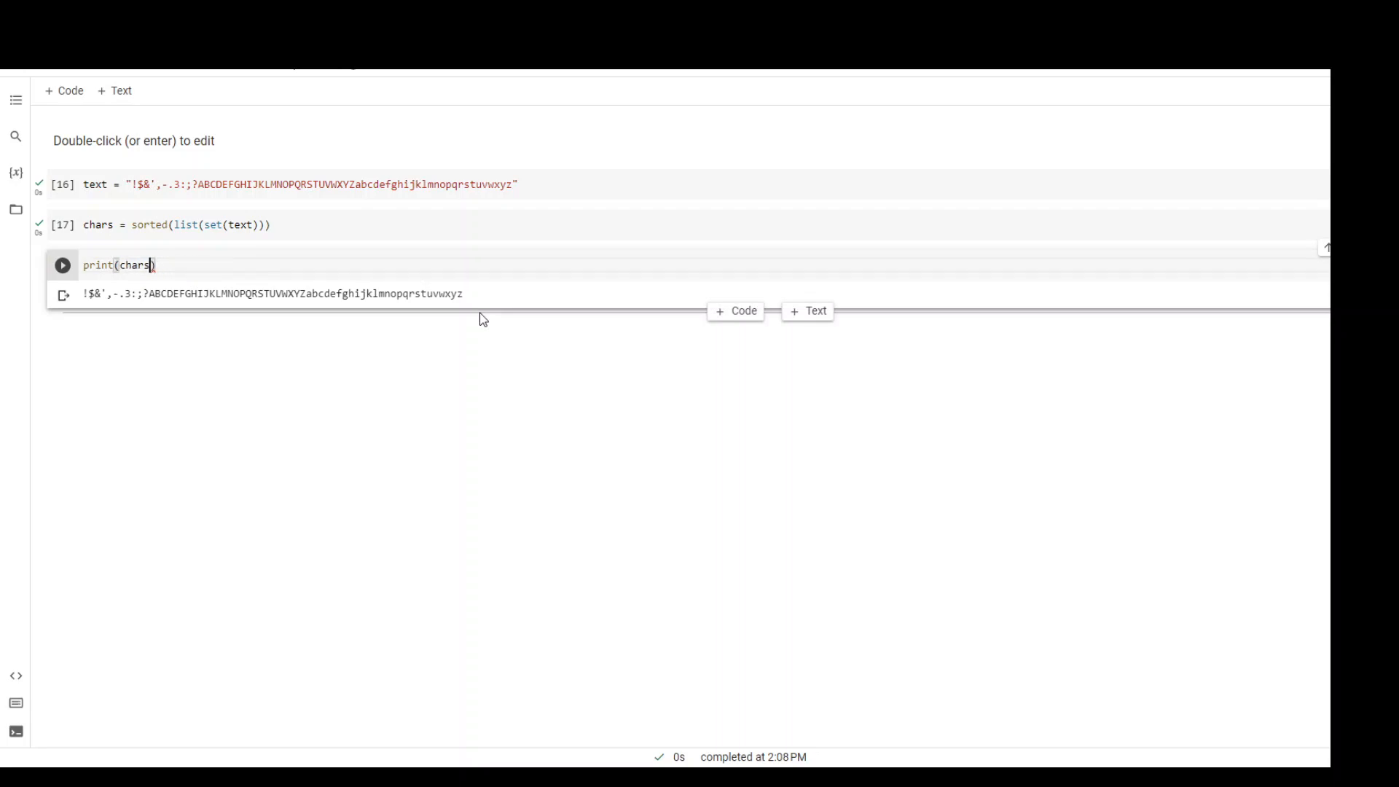
pyautogui.click(63, 266)
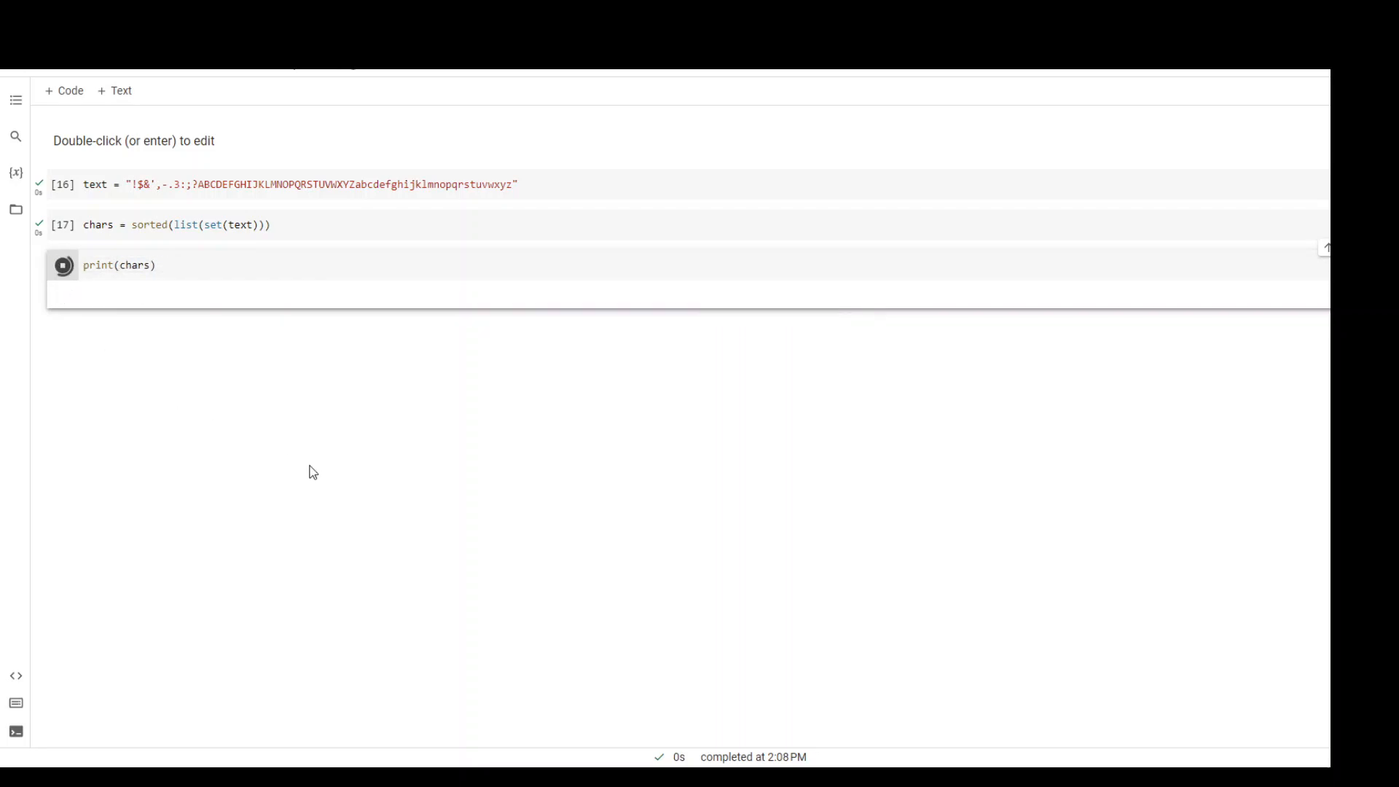
pyautogui.click(63, 265)
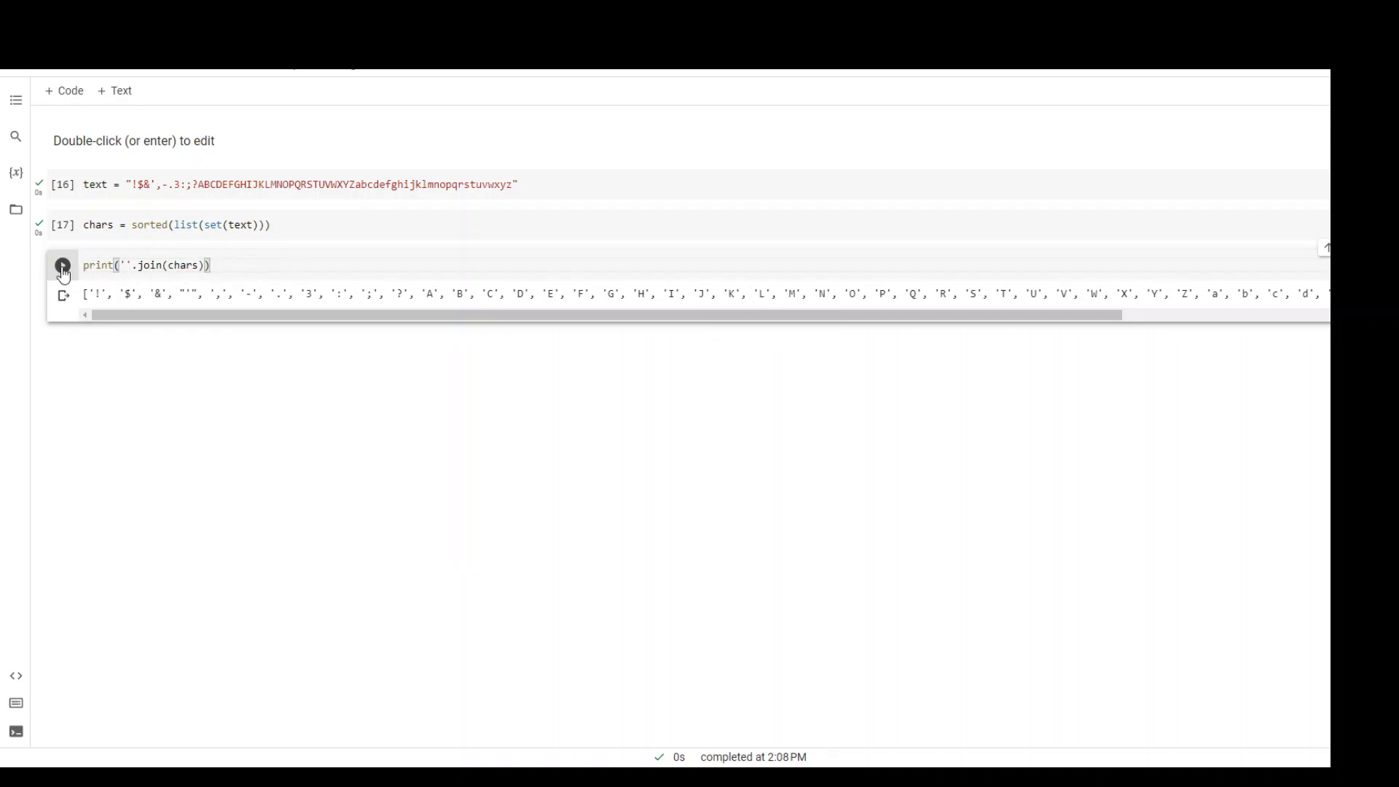
pyautogui.click(62, 265)
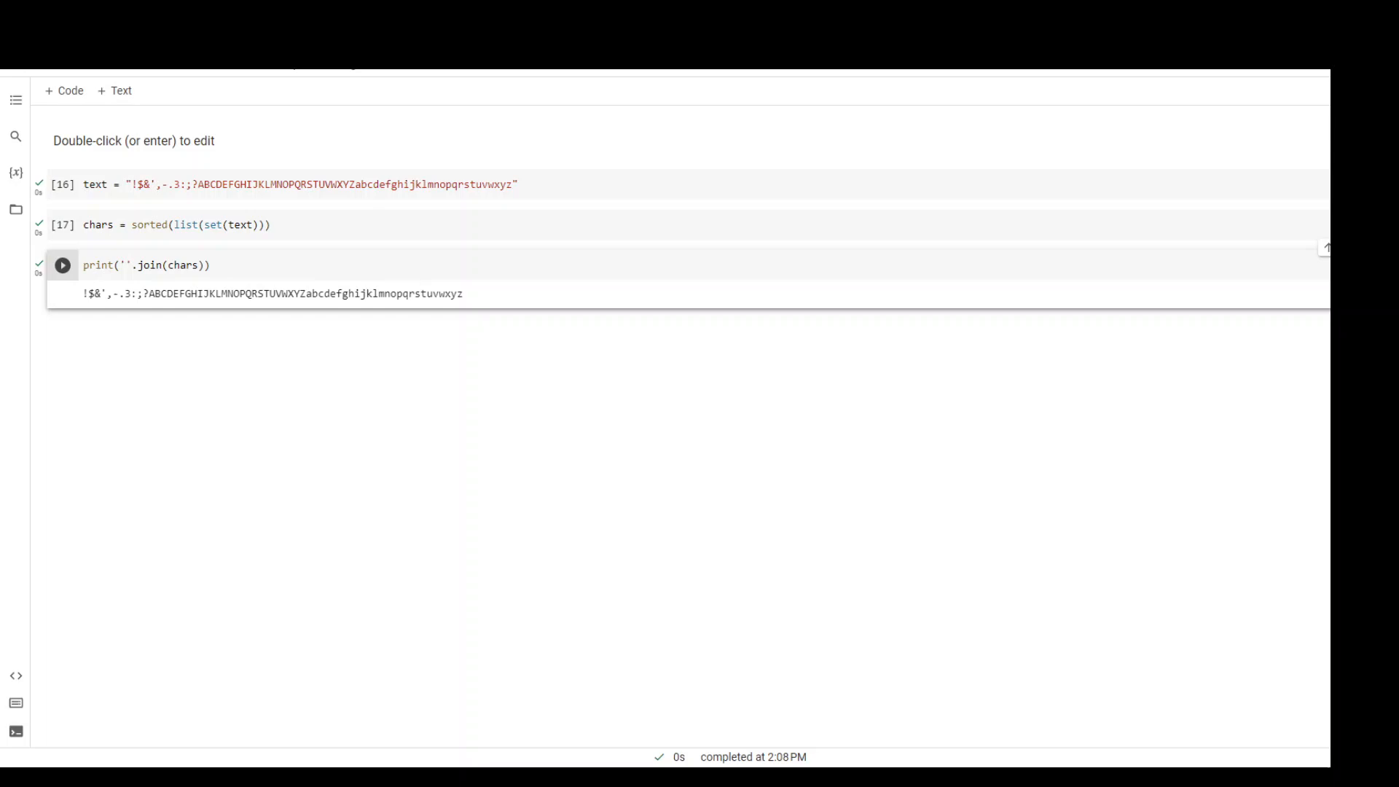
pyautogui.moveTo(176, 377)
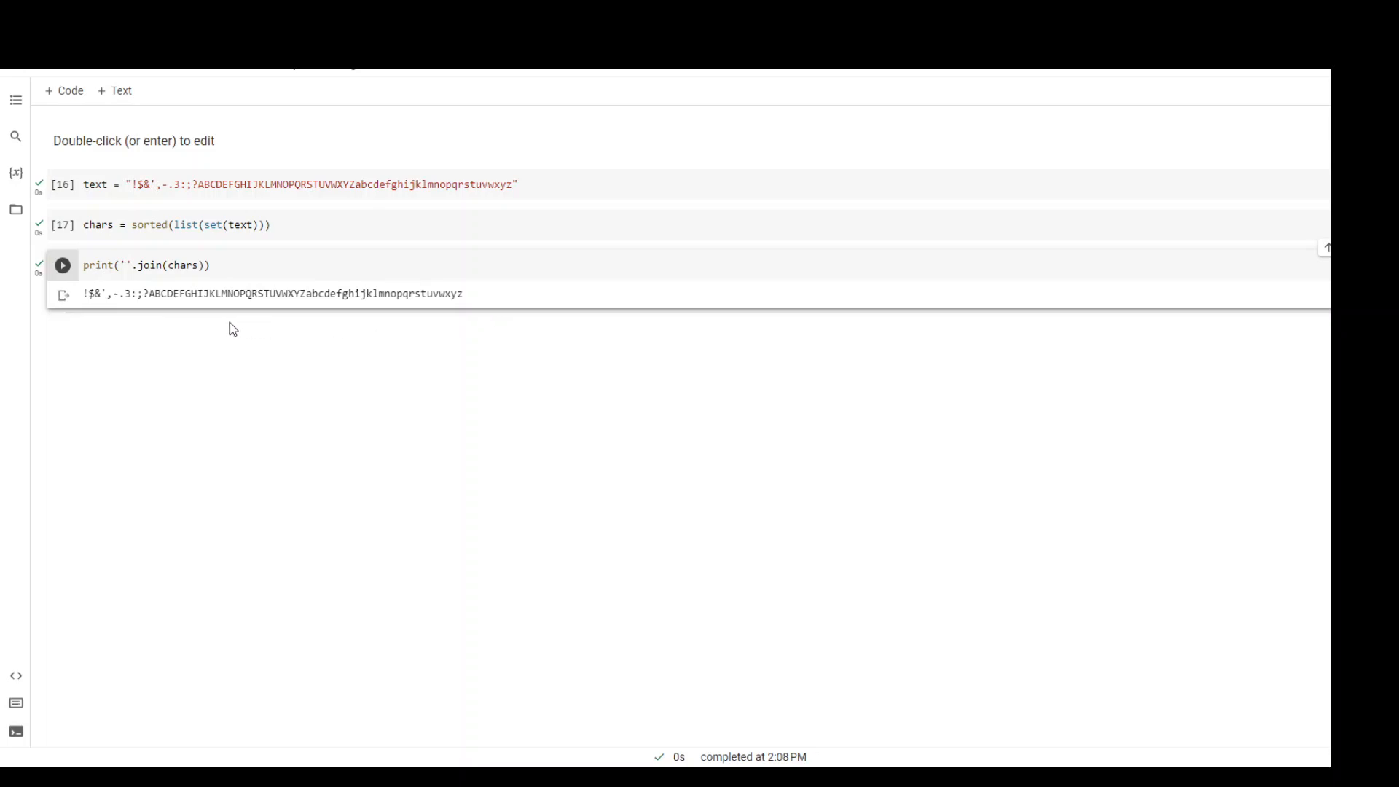
# Step: Type stoi = { ch:i for i,ch in enumerate(chars) } and highlight enumerate while explaining
pyautogui.click(63, 265)
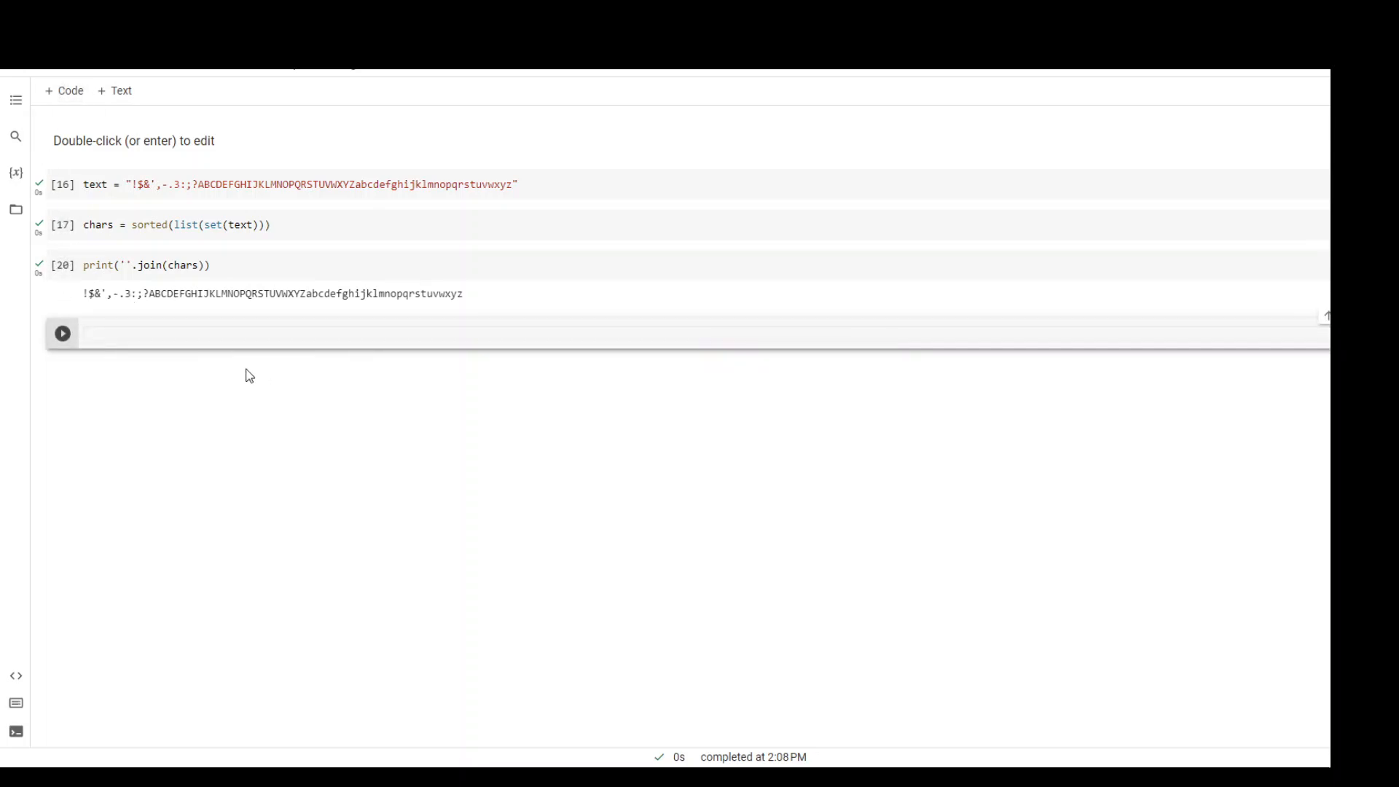
pyautogui.write('stoi = { ch:i for i,ch in enumerate(chars) }')
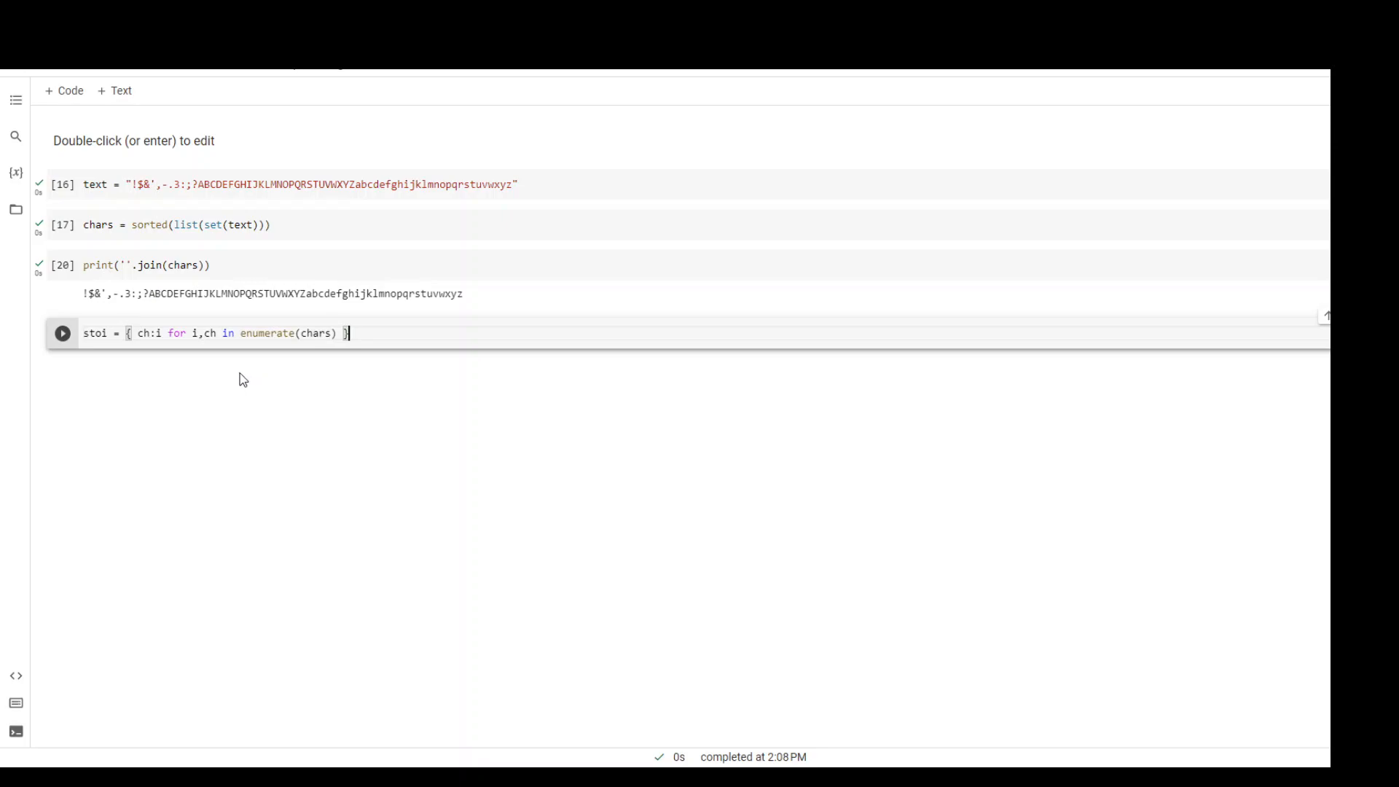
pyautogui.moveTo(221, 384)
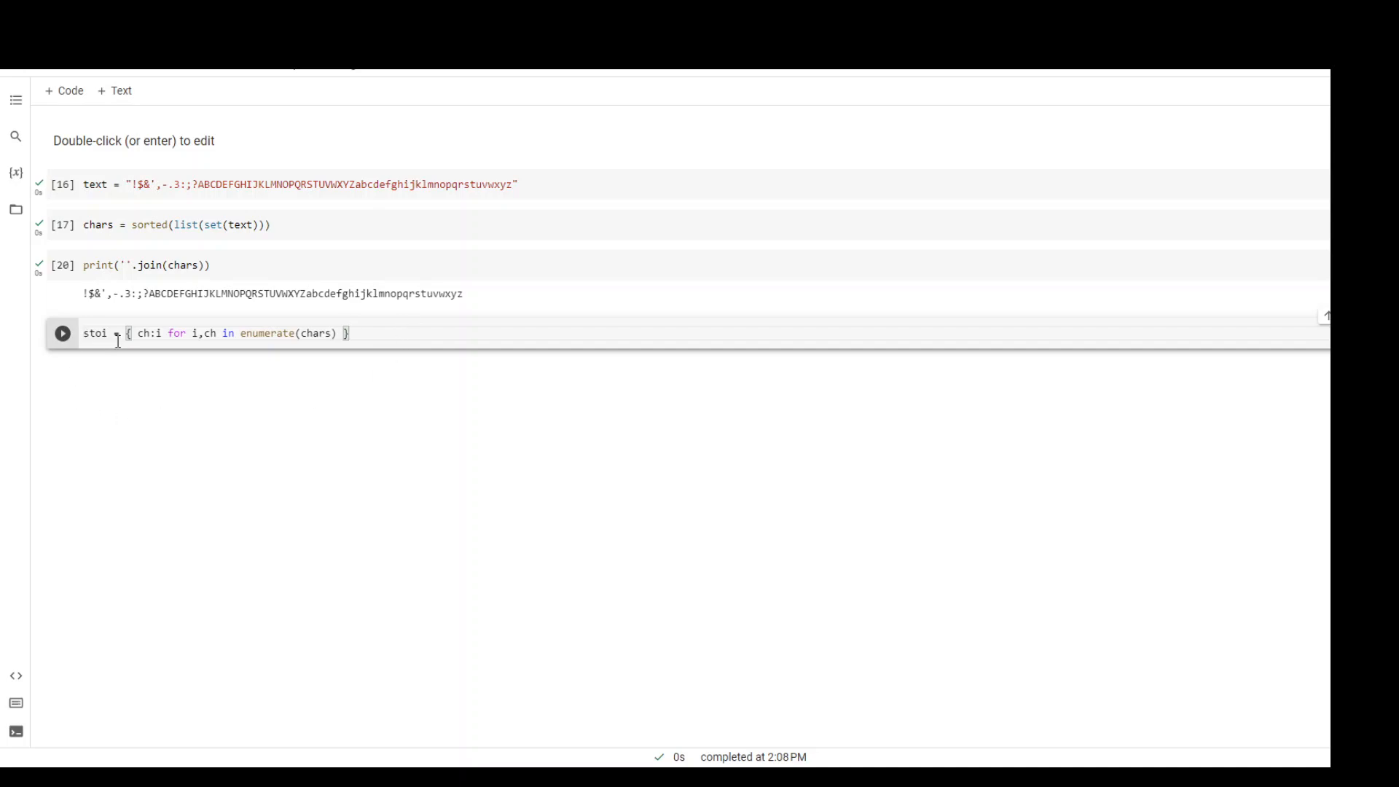
pyautogui.moveTo(129, 332); pyautogui.dragTo(330, 332)
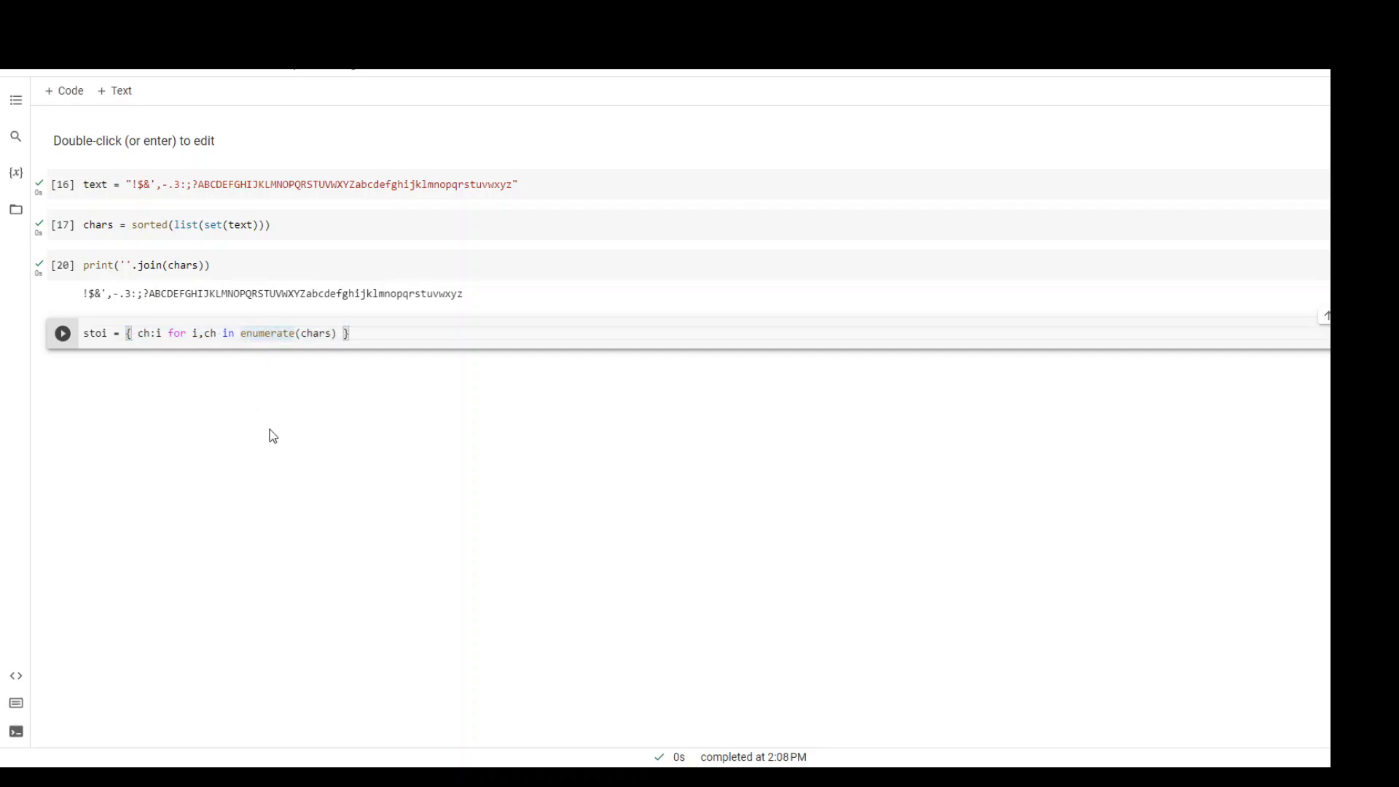
pyautogui.doubleClick(259, 333)
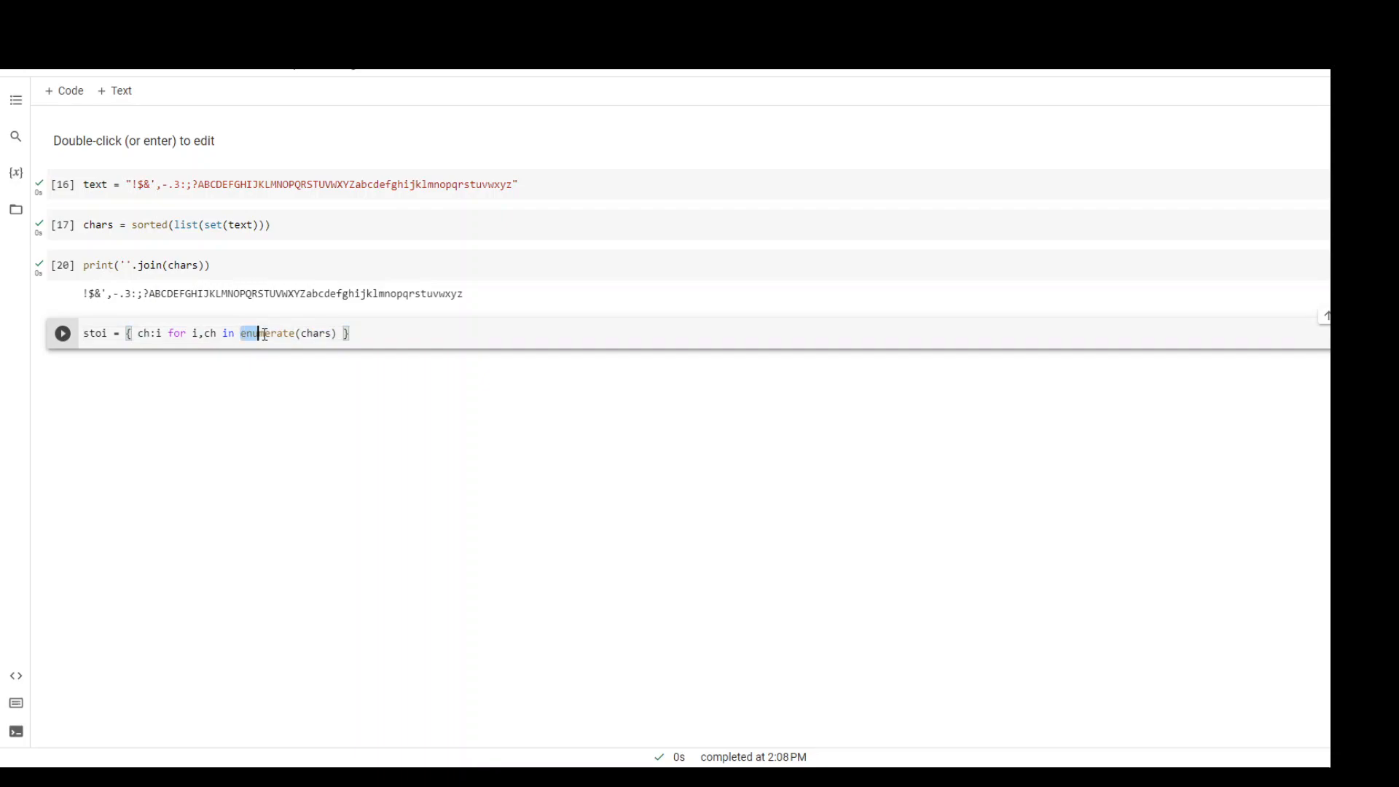
pyautogui.doubleClick(266, 333)
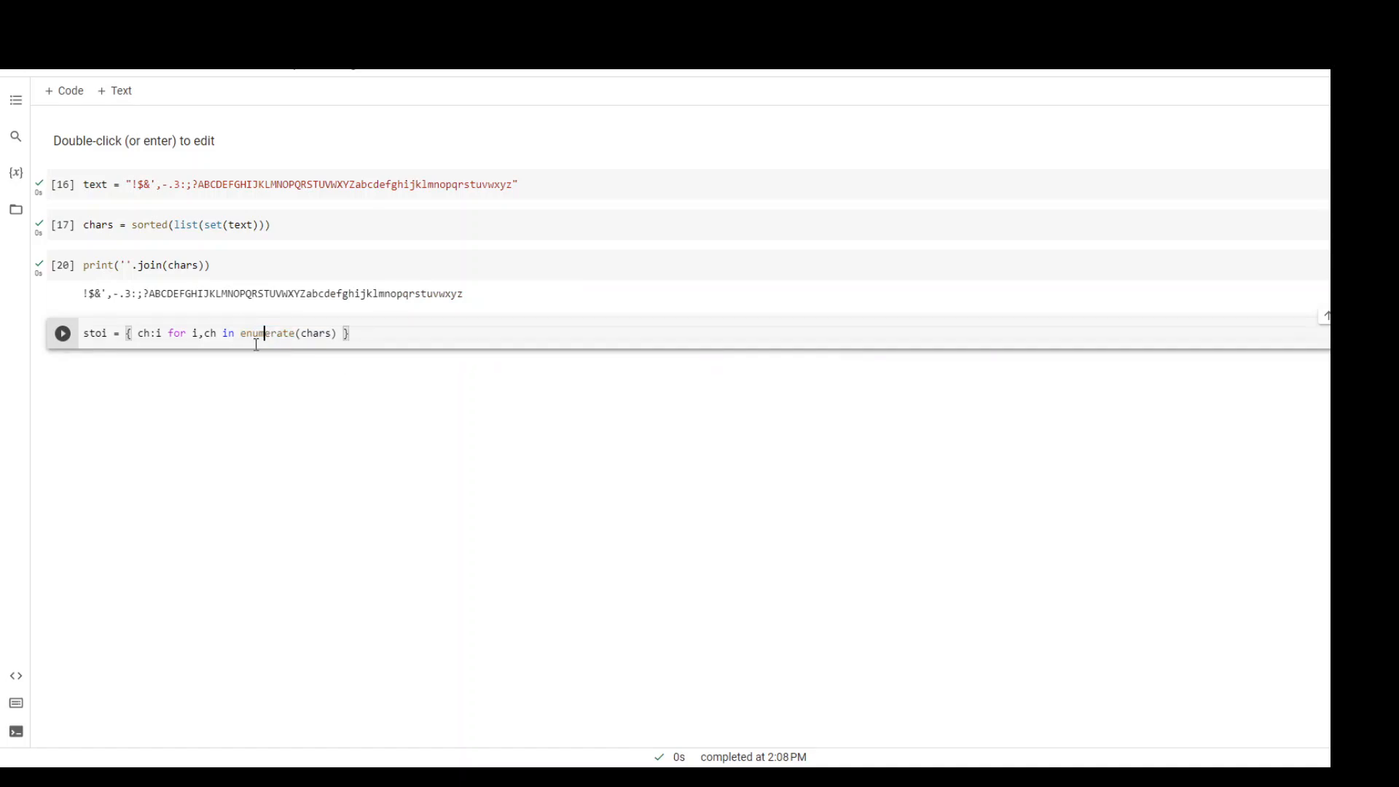
pyautogui.moveTo(249, 355)
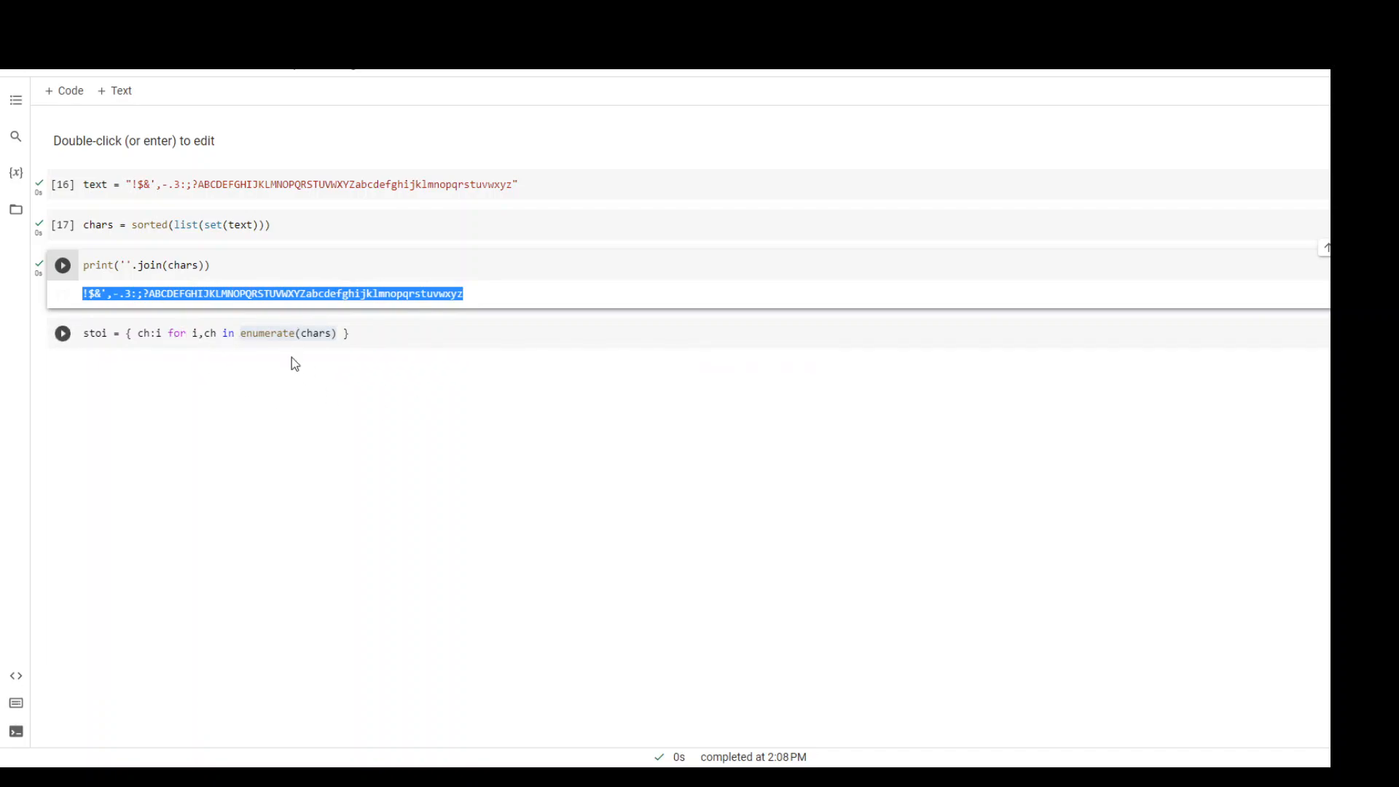
pyautogui.moveTo(199, 333)
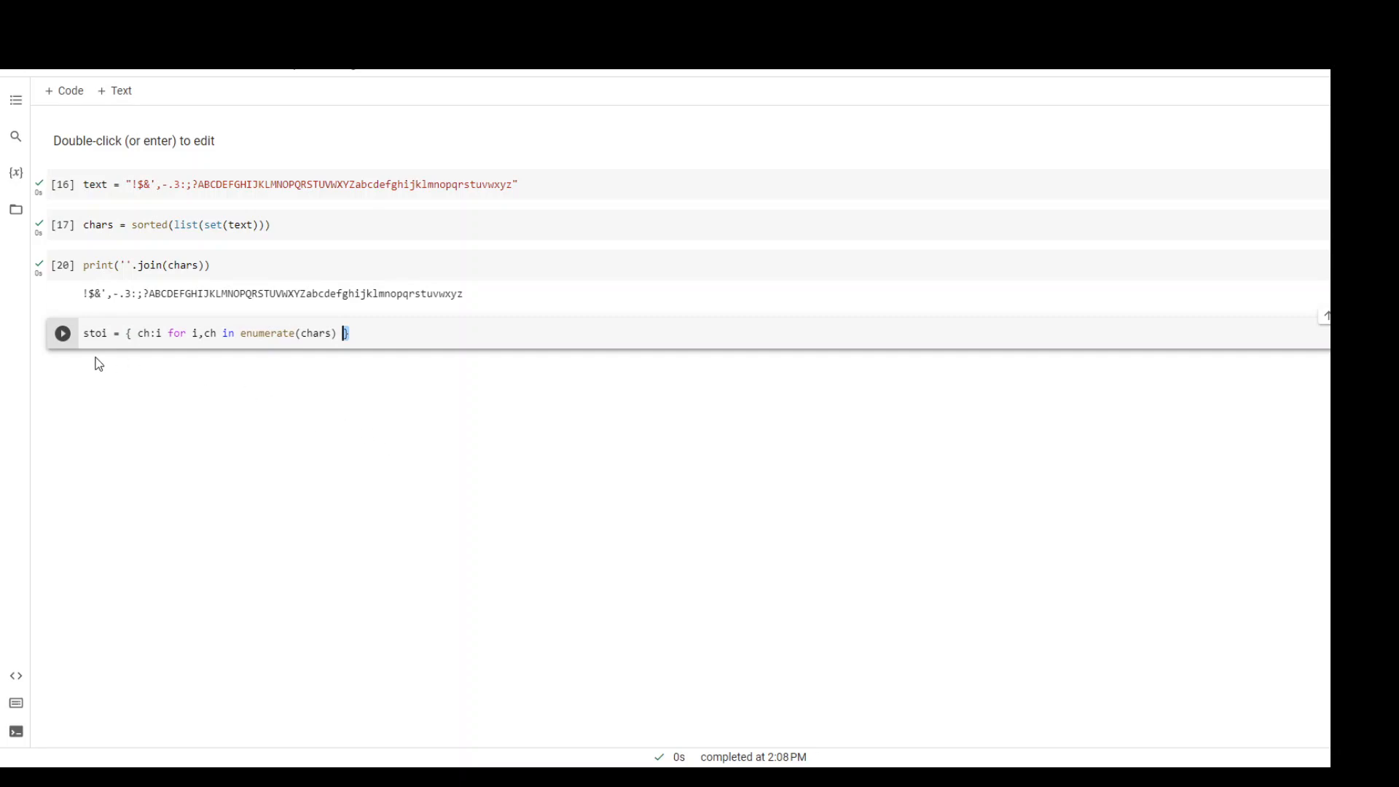
# Step: Run the stoi cell and print(stoi), highlighting the '!': 0 pairs in the output
pyautogui.click(63, 333)
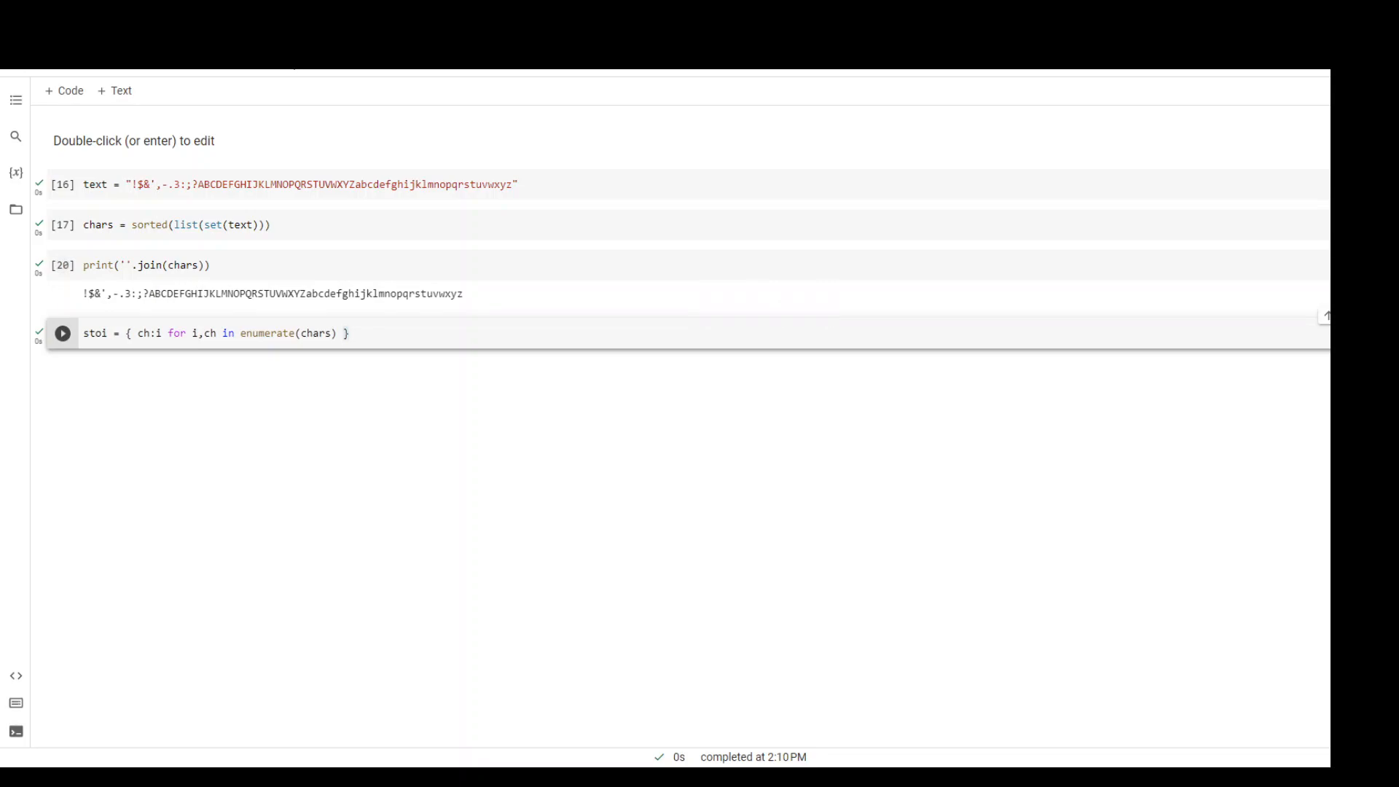
pyautogui.write('print(stoi)')
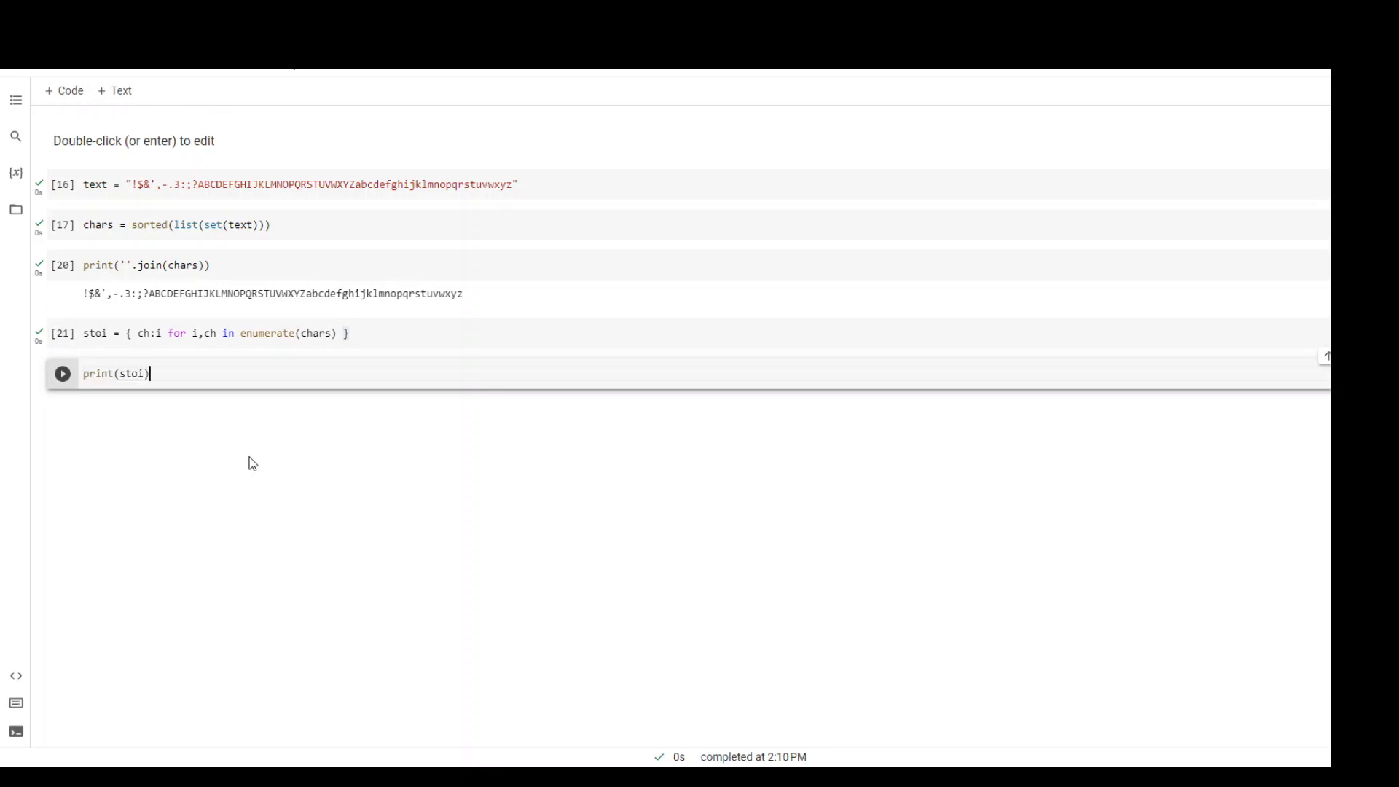
pyautogui.click(63, 373)
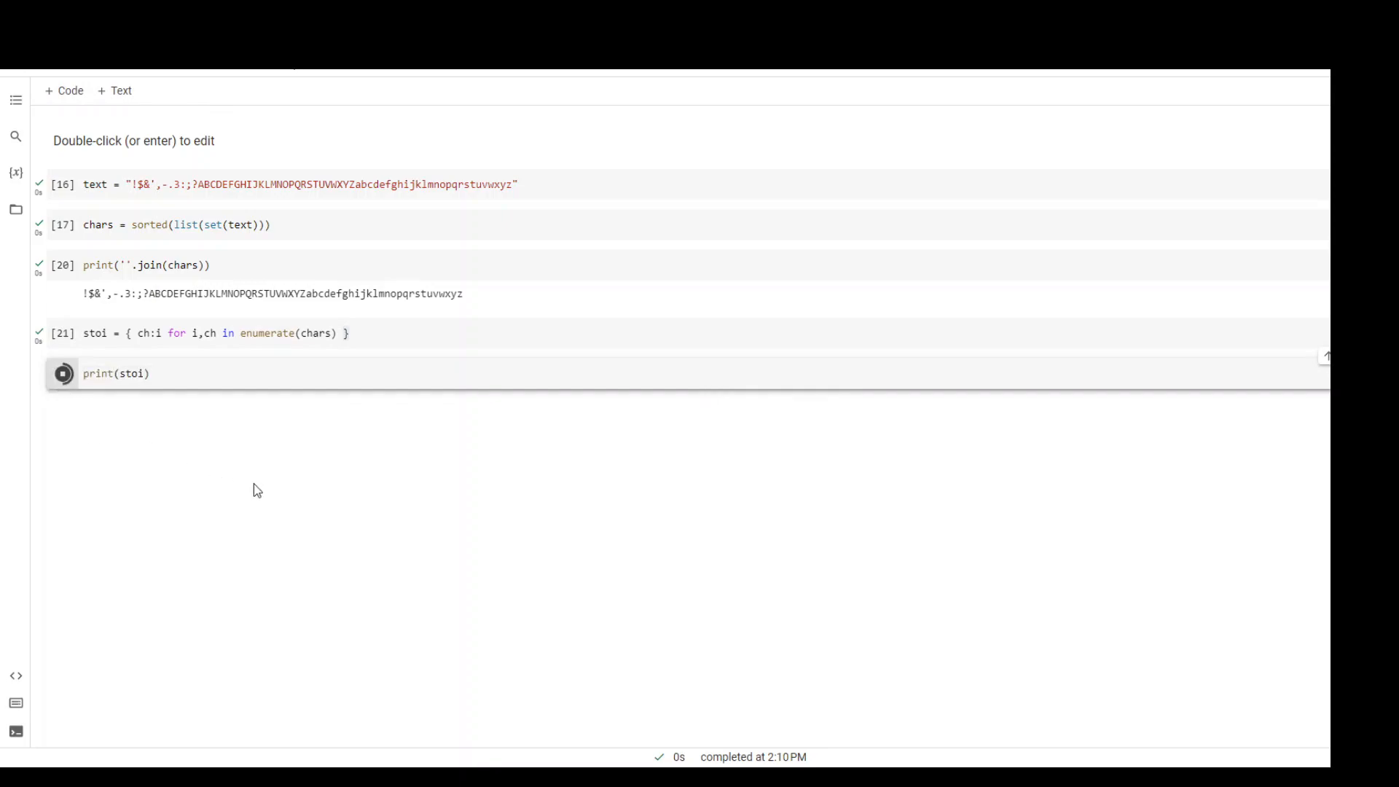
pyautogui.click(62, 373)
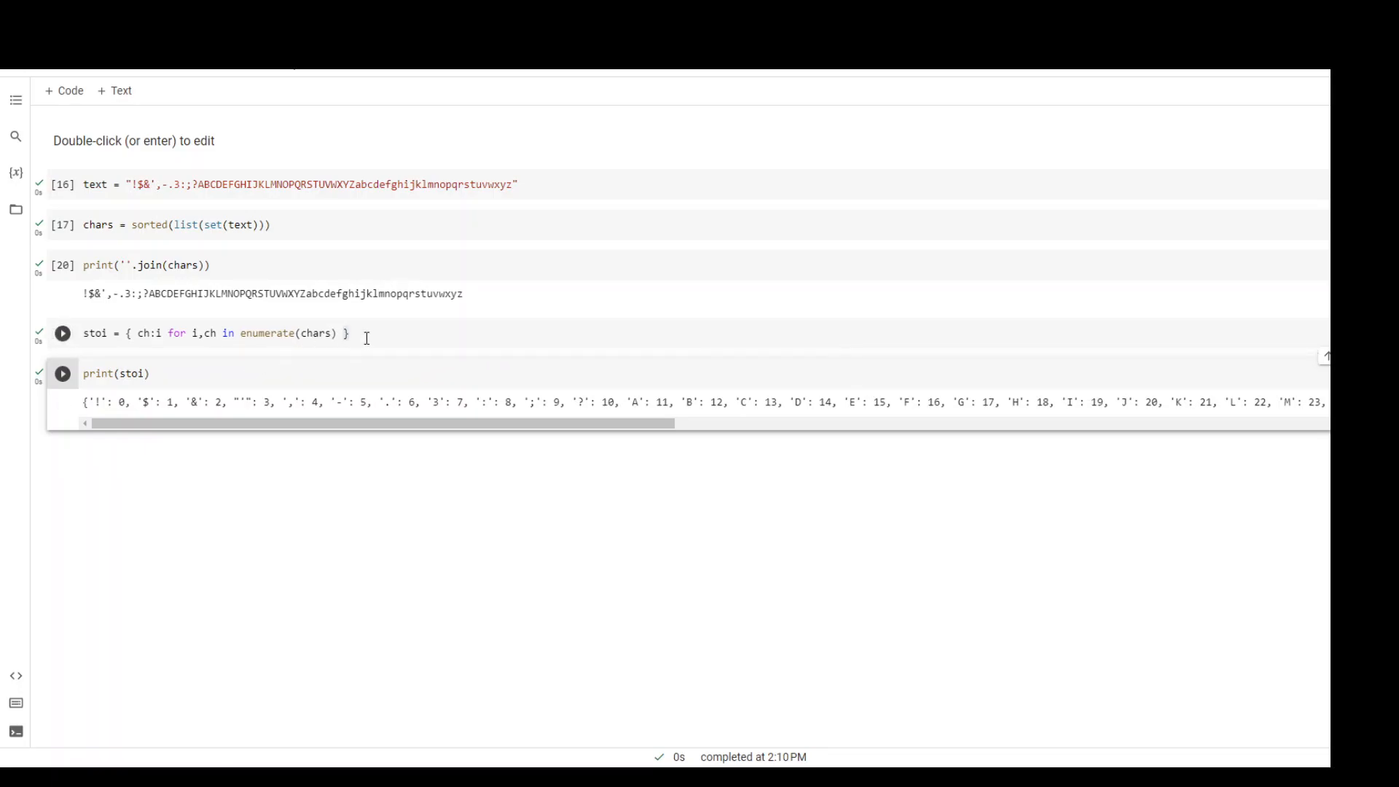
pyautogui.moveTo(143, 341)
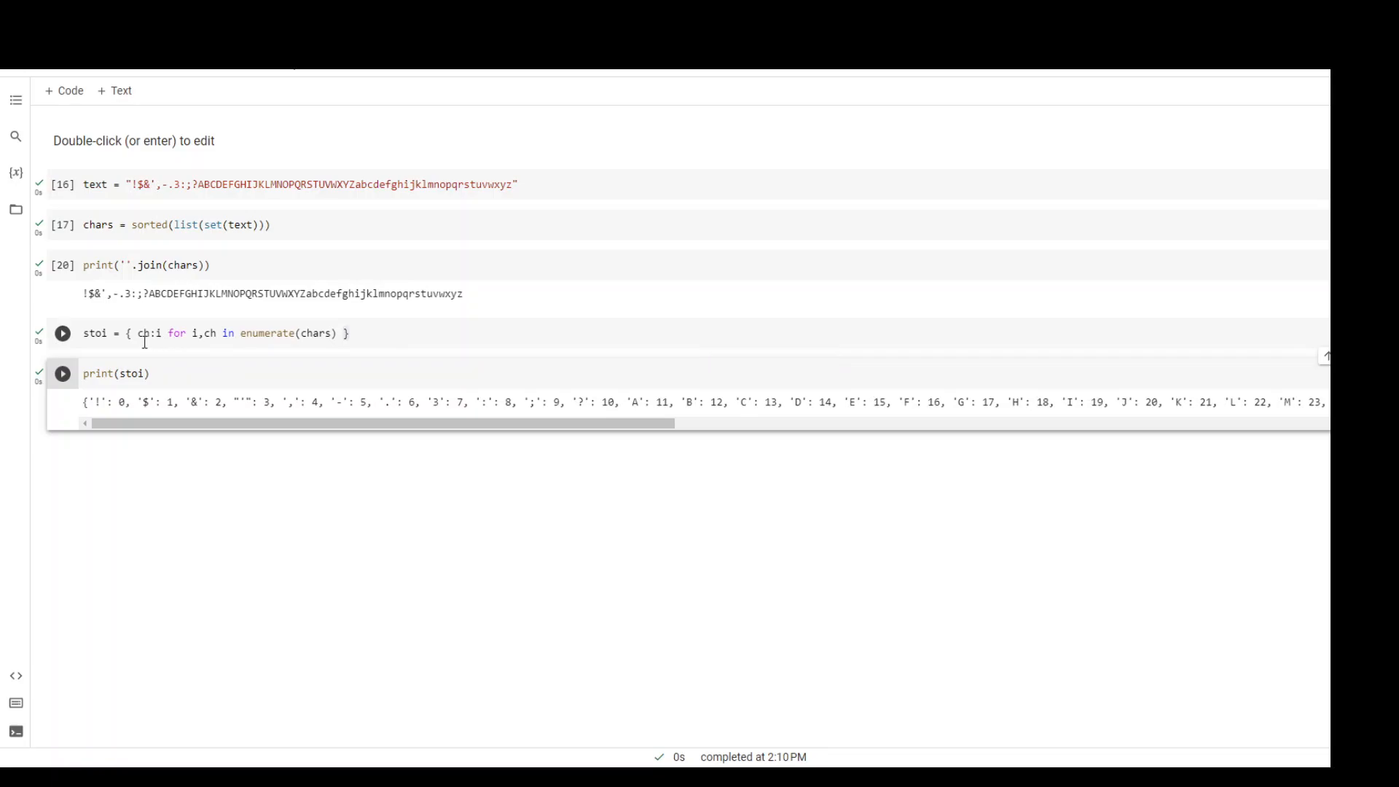
pyautogui.doubleClick(145, 333)
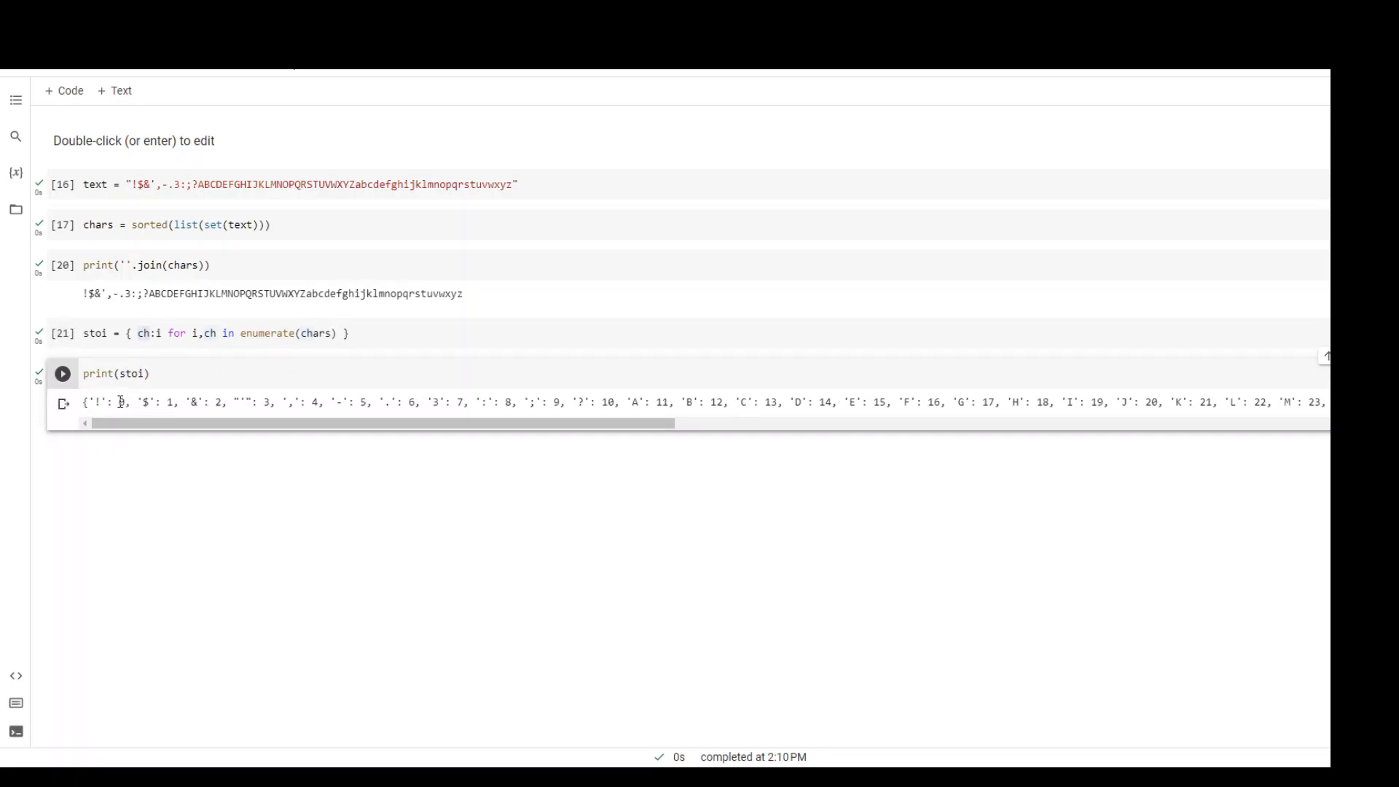
pyautogui.doubleClick(120, 402)
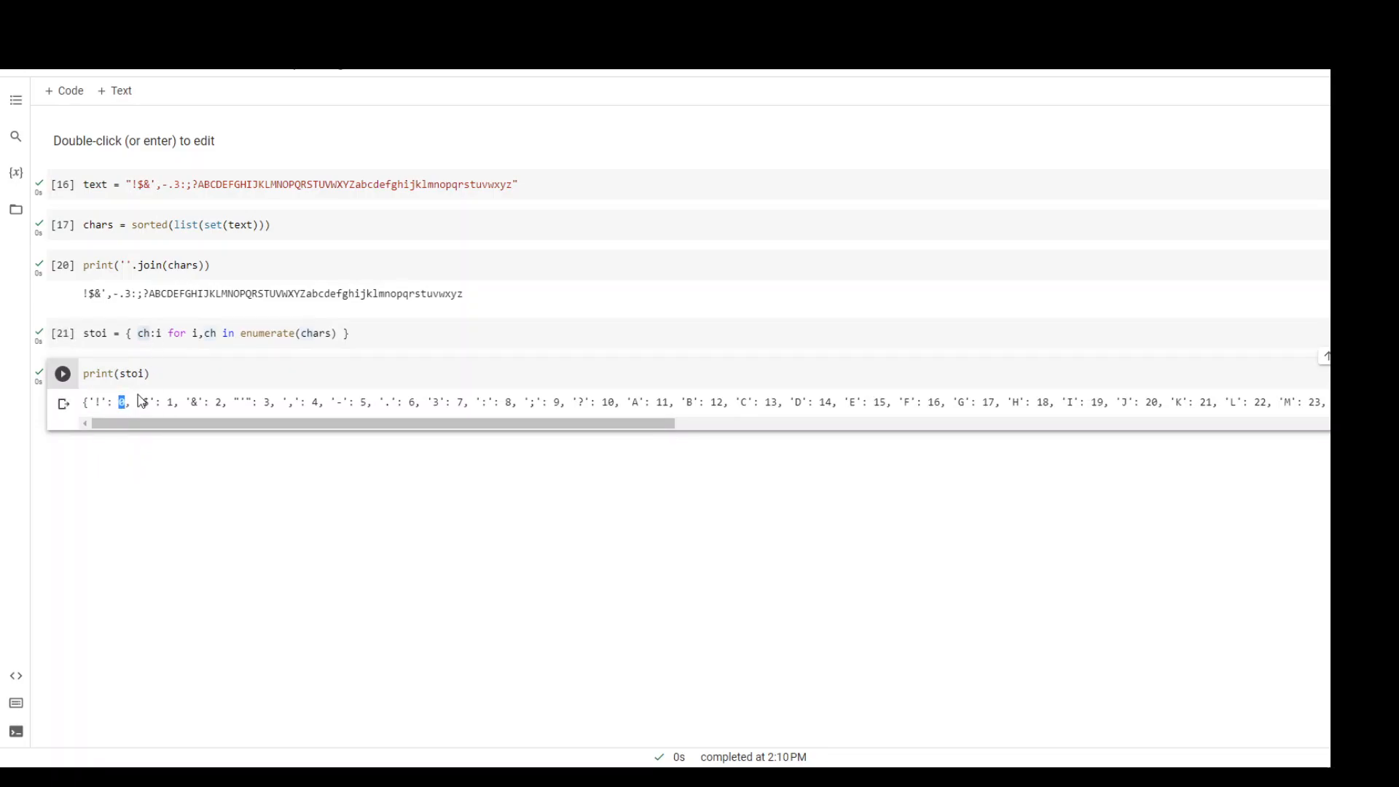
pyautogui.moveTo(120, 402); pyautogui.dragTo(374, 402)
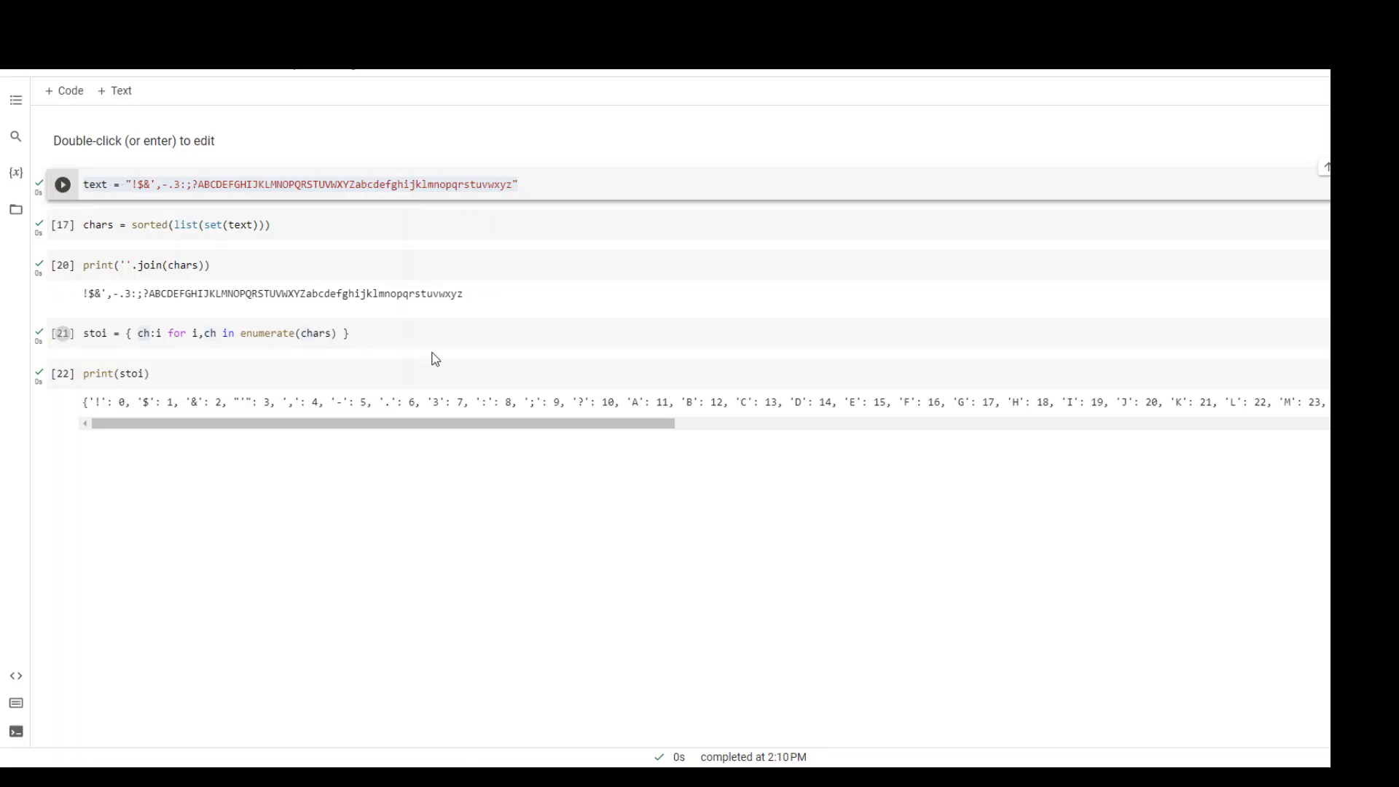
# Step: Run a cell defining itos = { i:ch for i,ch in enumerate(chars) }
pyautogui.click(180, 333)
pyautogui.write('itos = { i:ch for i,ch in enumerate(chars) }')
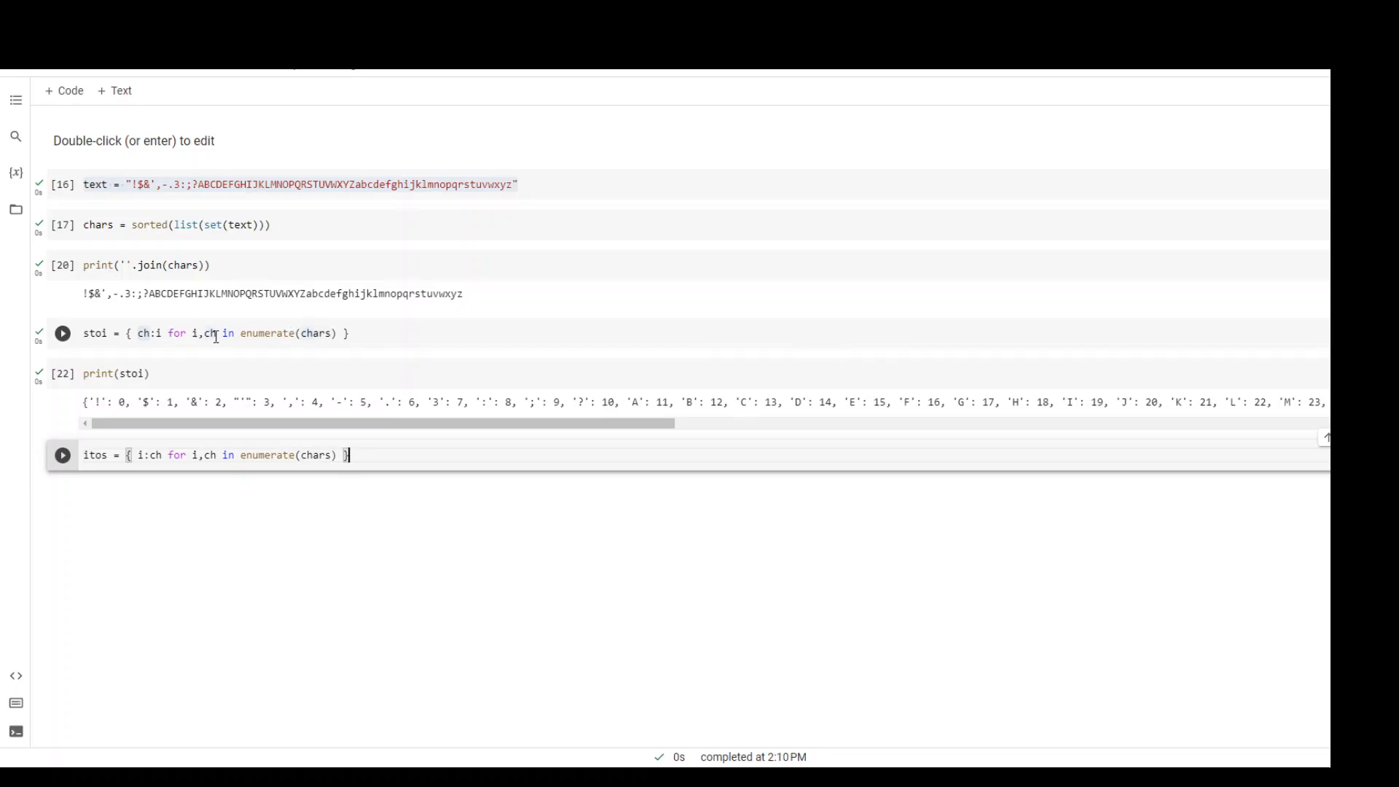
pyautogui.click(61, 333)
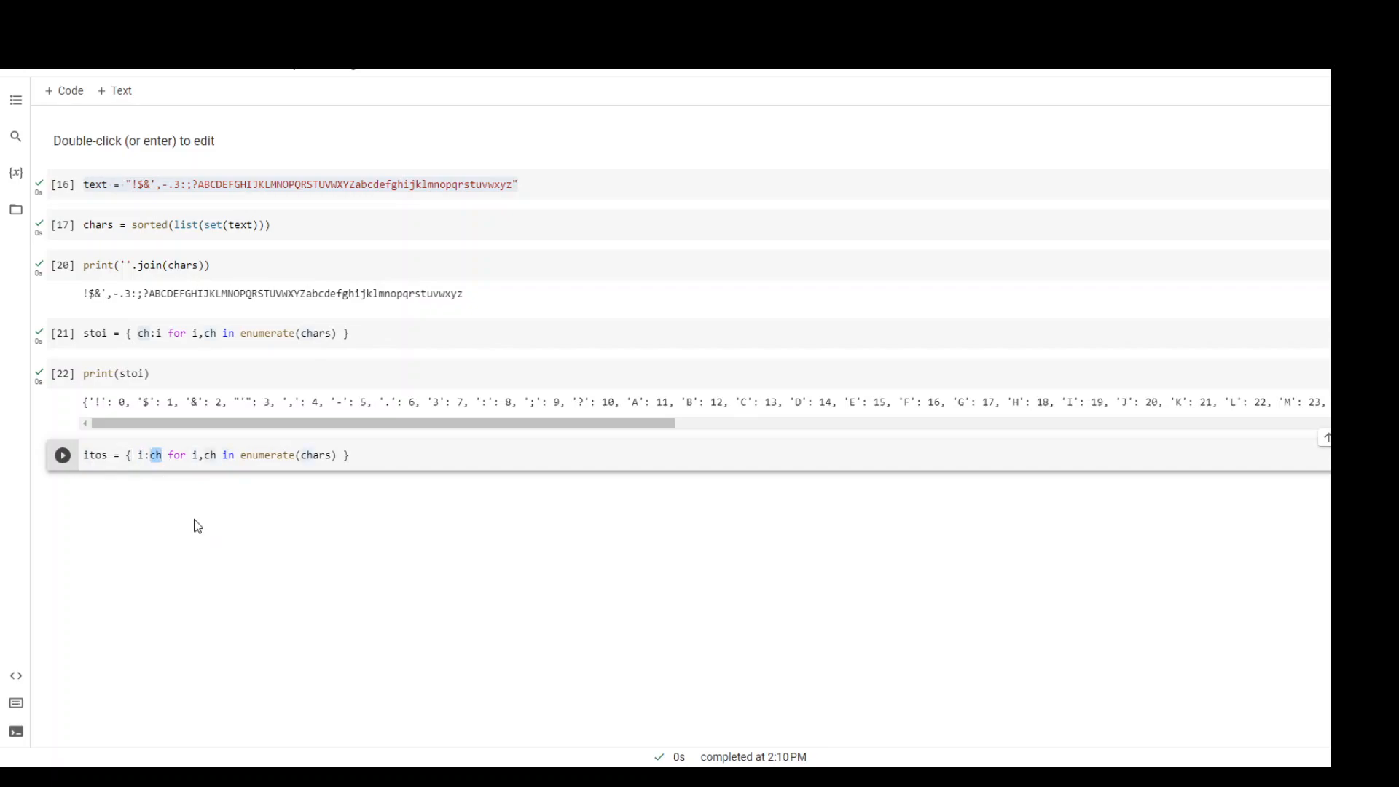
pyautogui.click(63, 454)
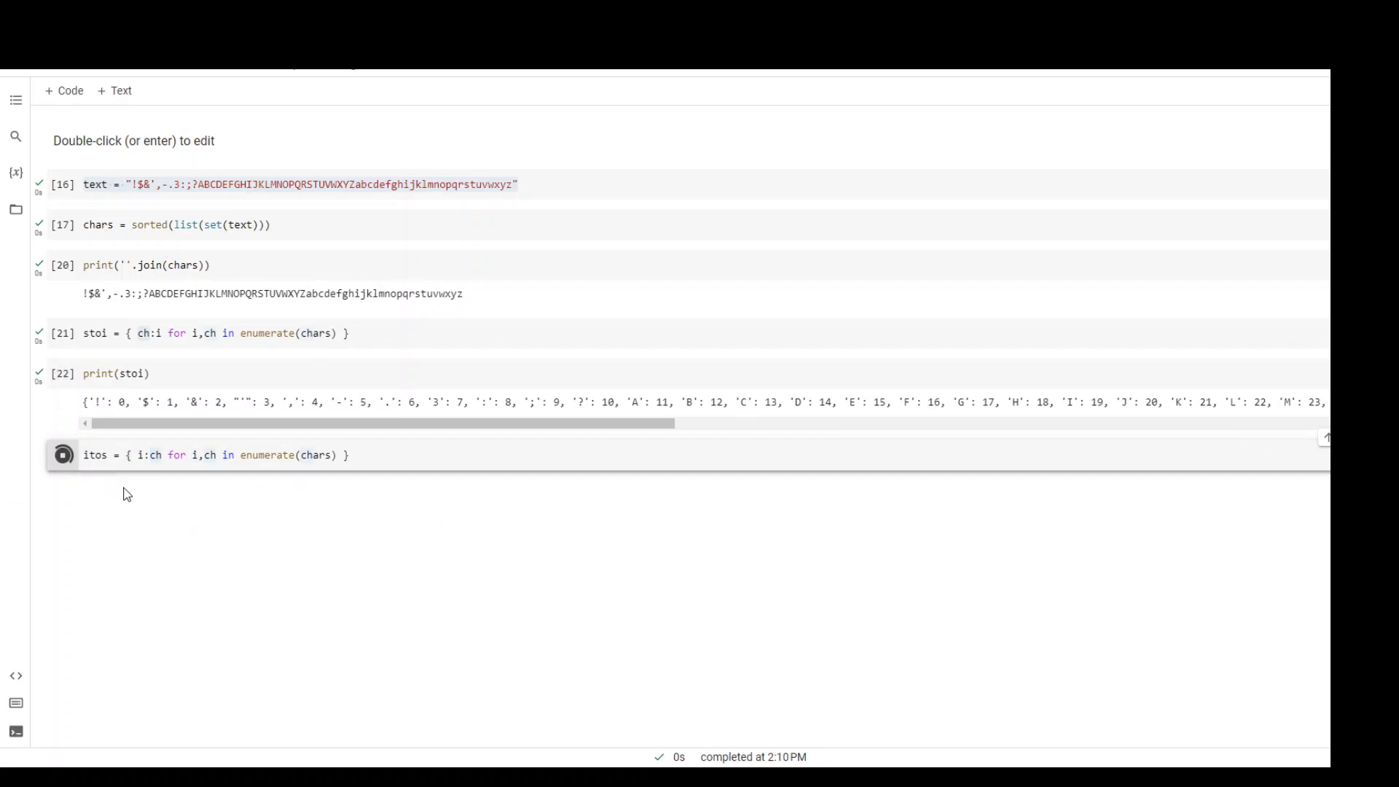
pyautogui.click(62, 454)
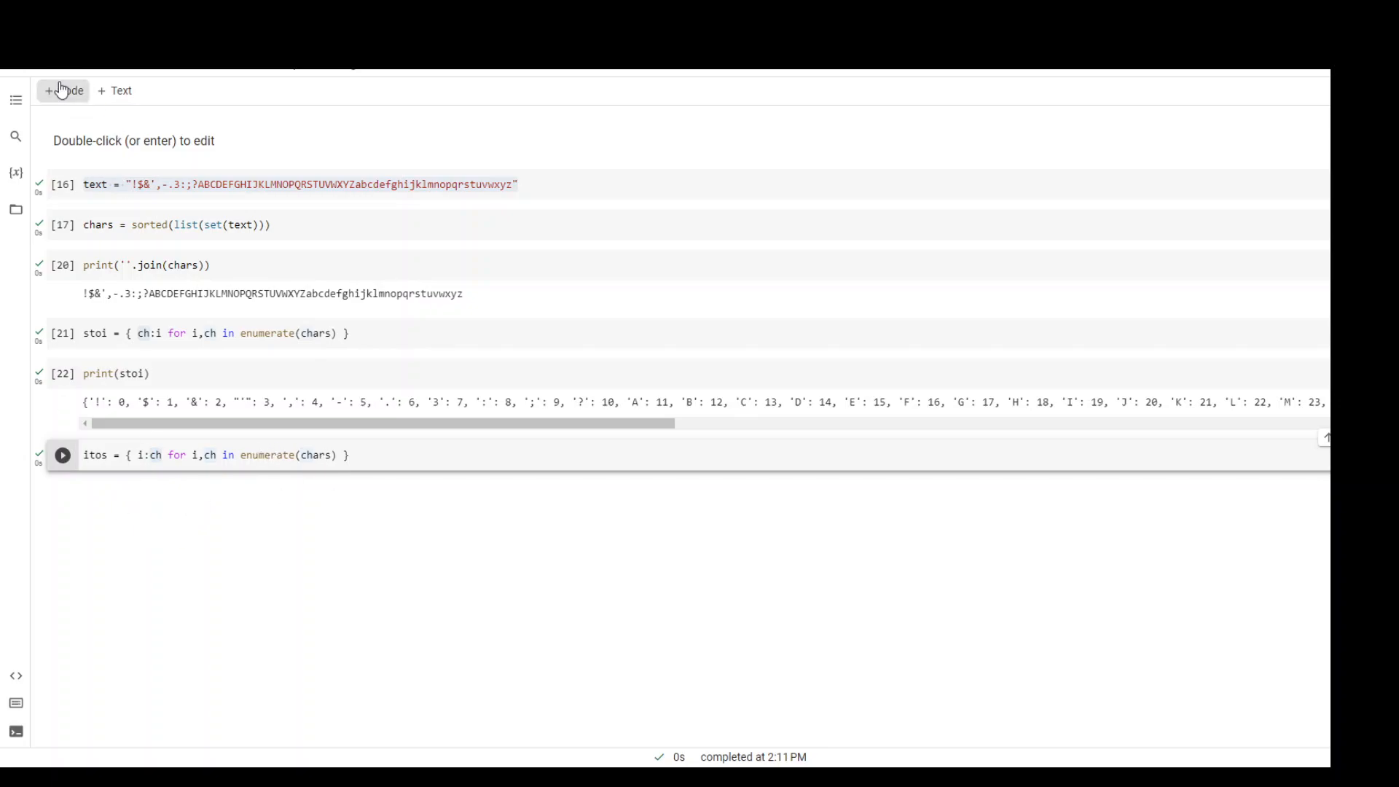
# Step: Run print(itos), listing each index with its character from 0: '!'
pyautogui.write('print *(i')
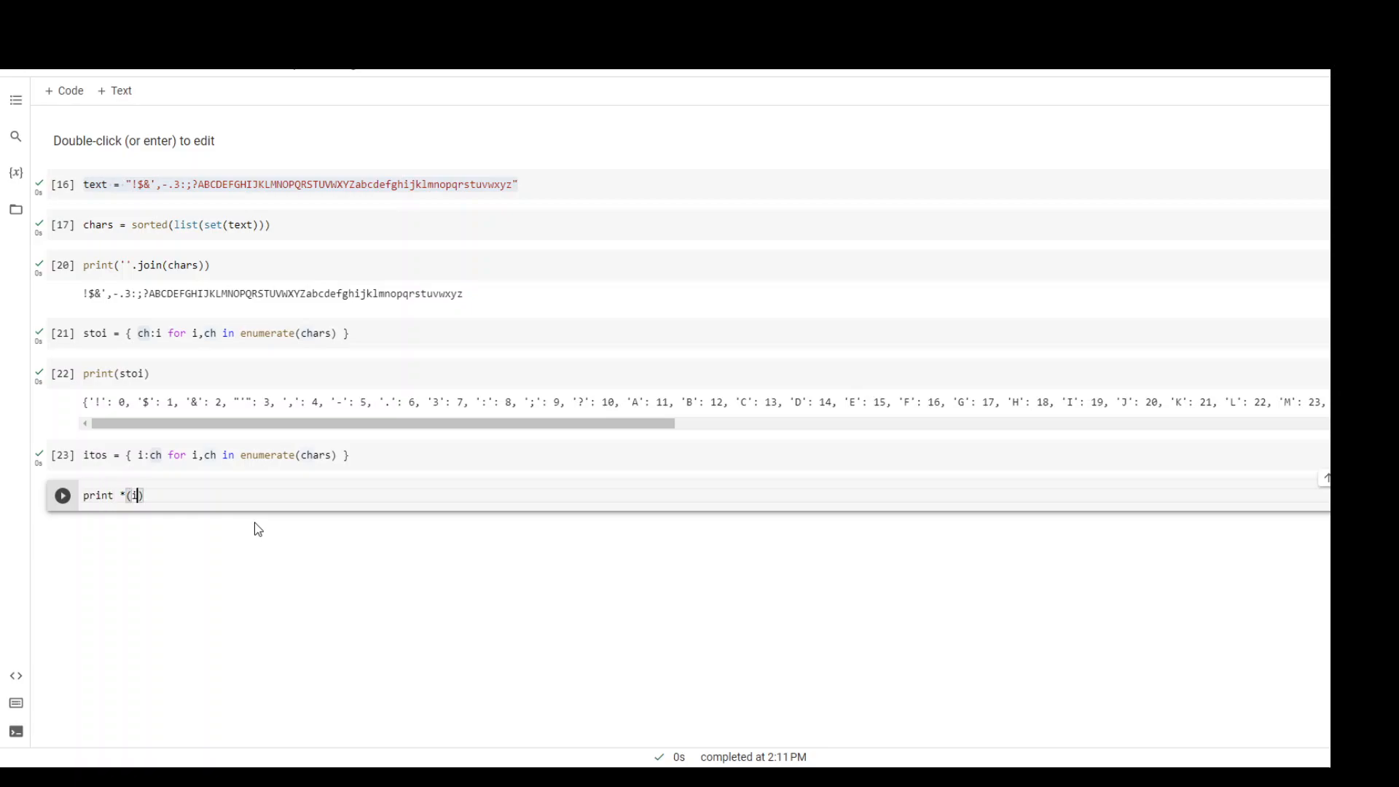
pyautogui.press('BackSpace')
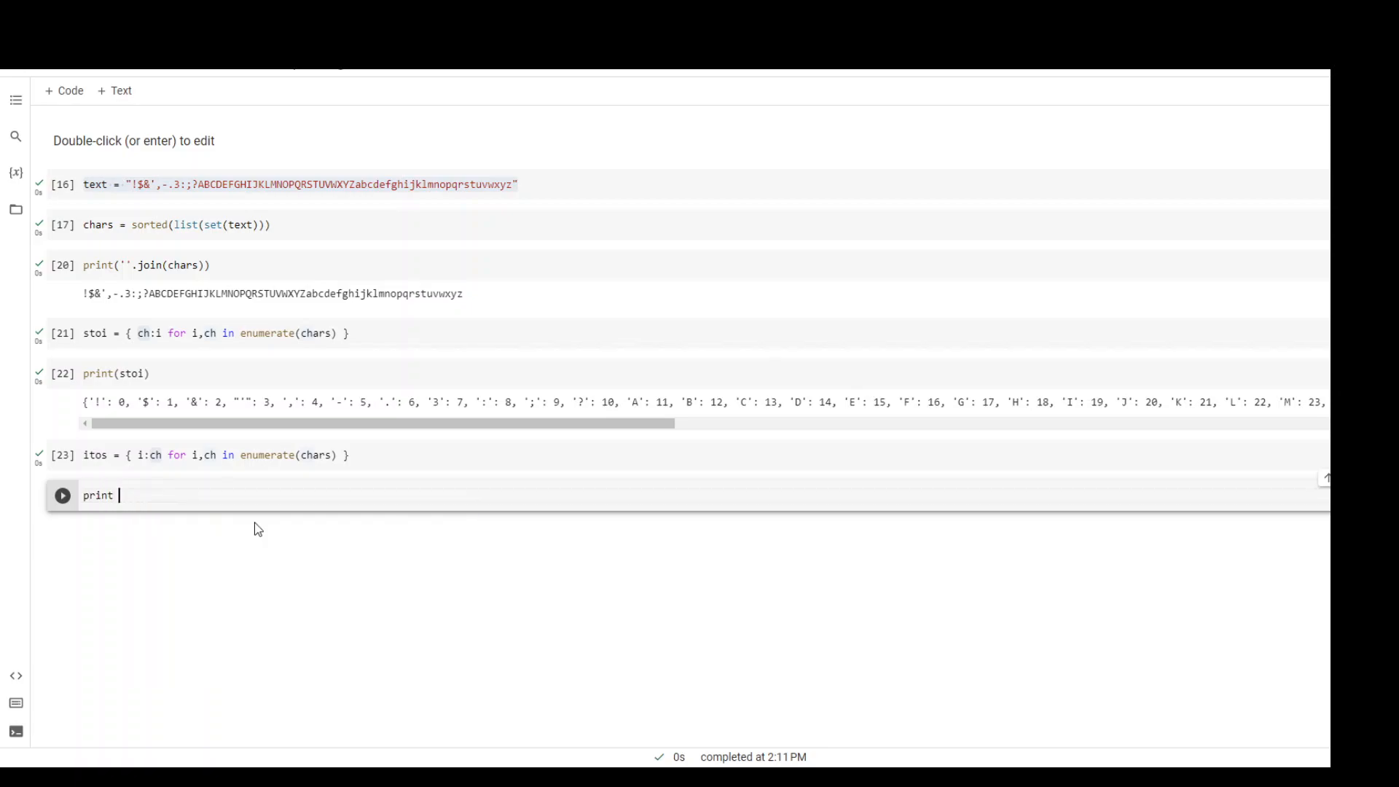
pyautogui.write('(itos)')
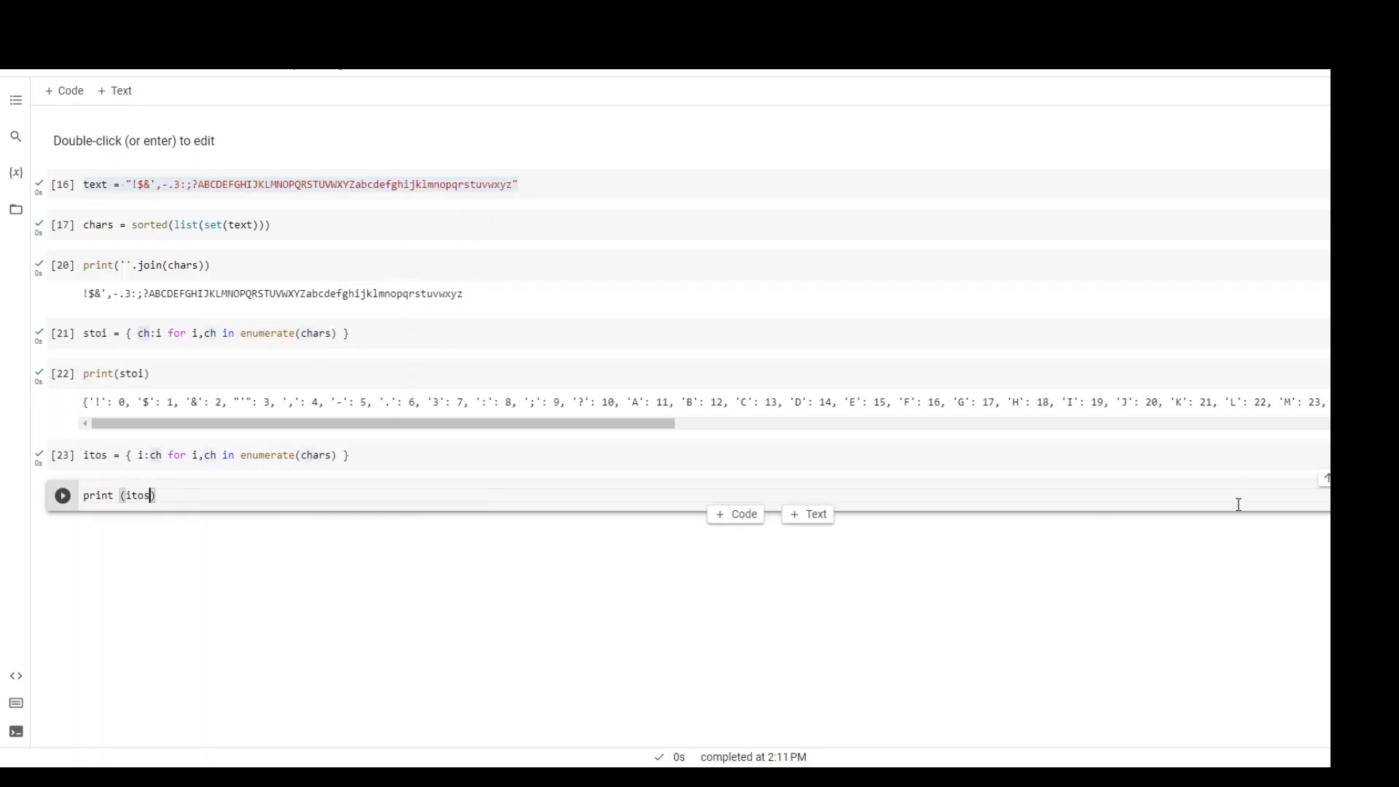
pyautogui.click(63, 495)
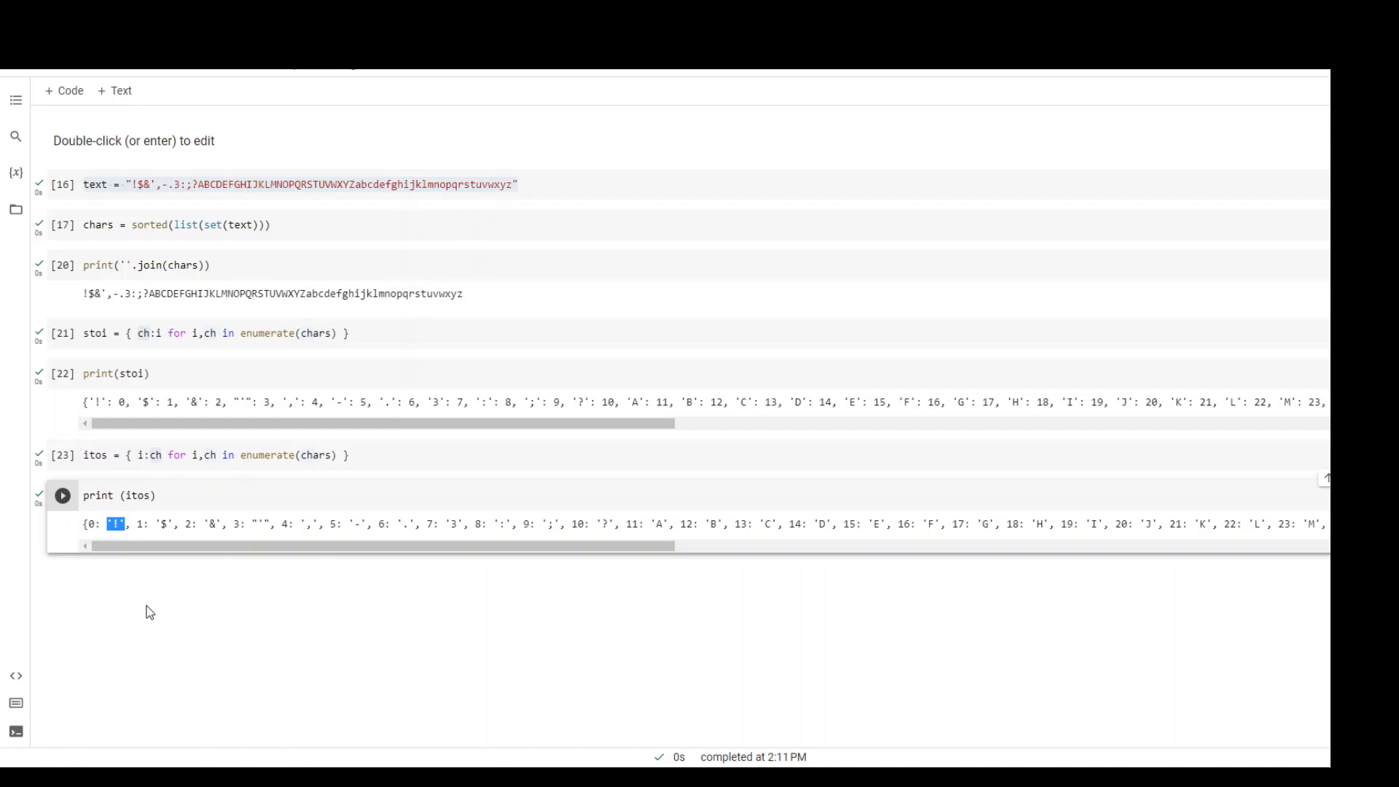
pyautogui.moveTo(147, 612)
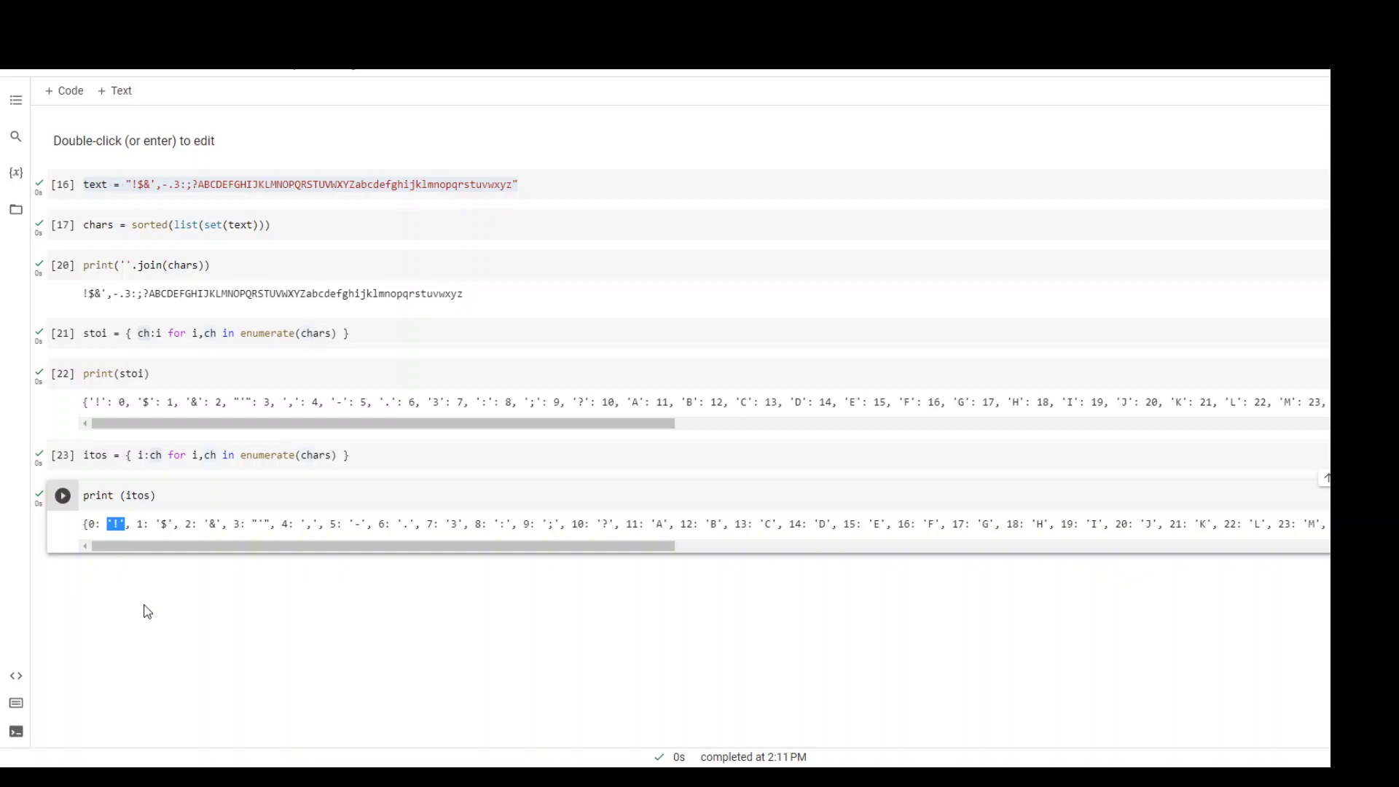
pyautogui.moveTo(201, 603)
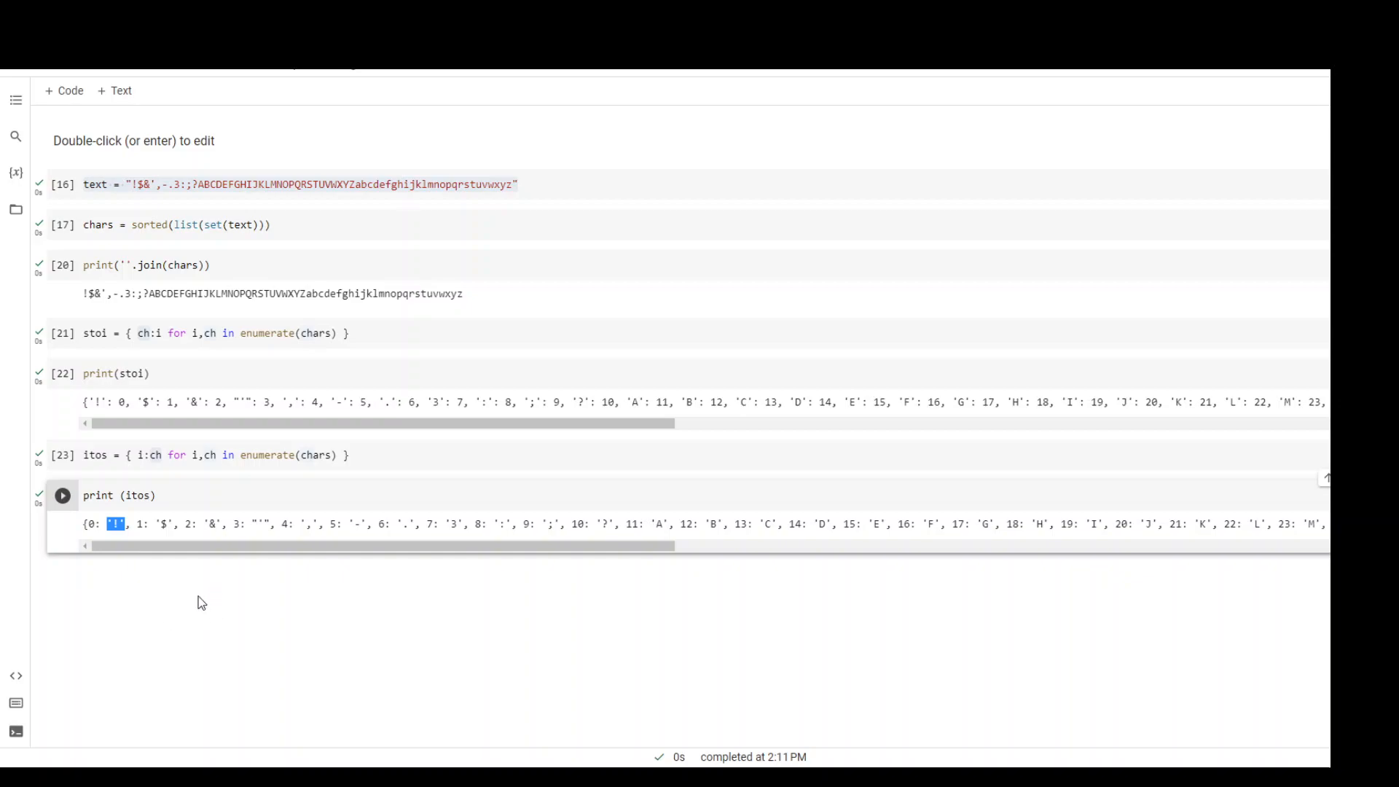
pyautogui.moveTo(188, 576)
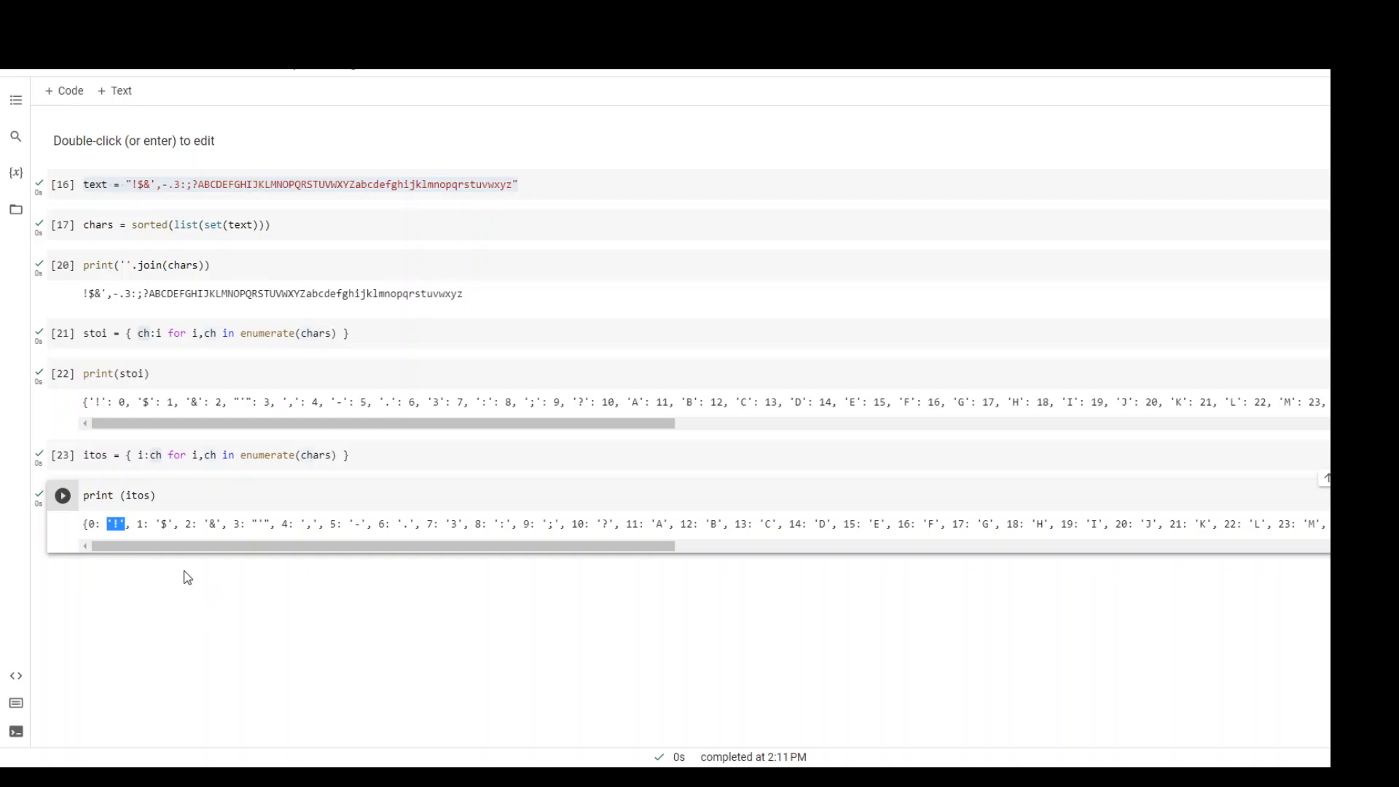
pyautogui.moveTo(168, 580)
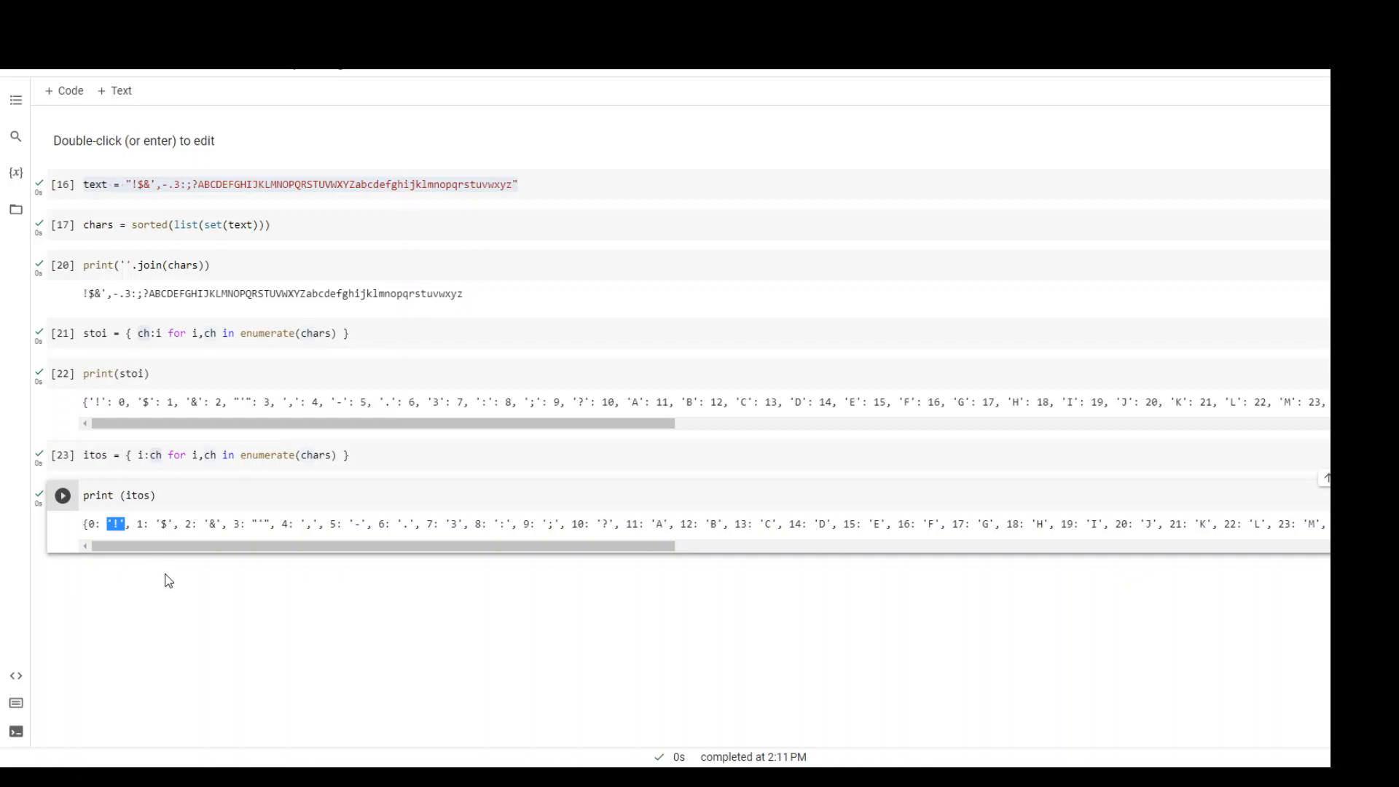
pyautogui.moveTo(160, 573)
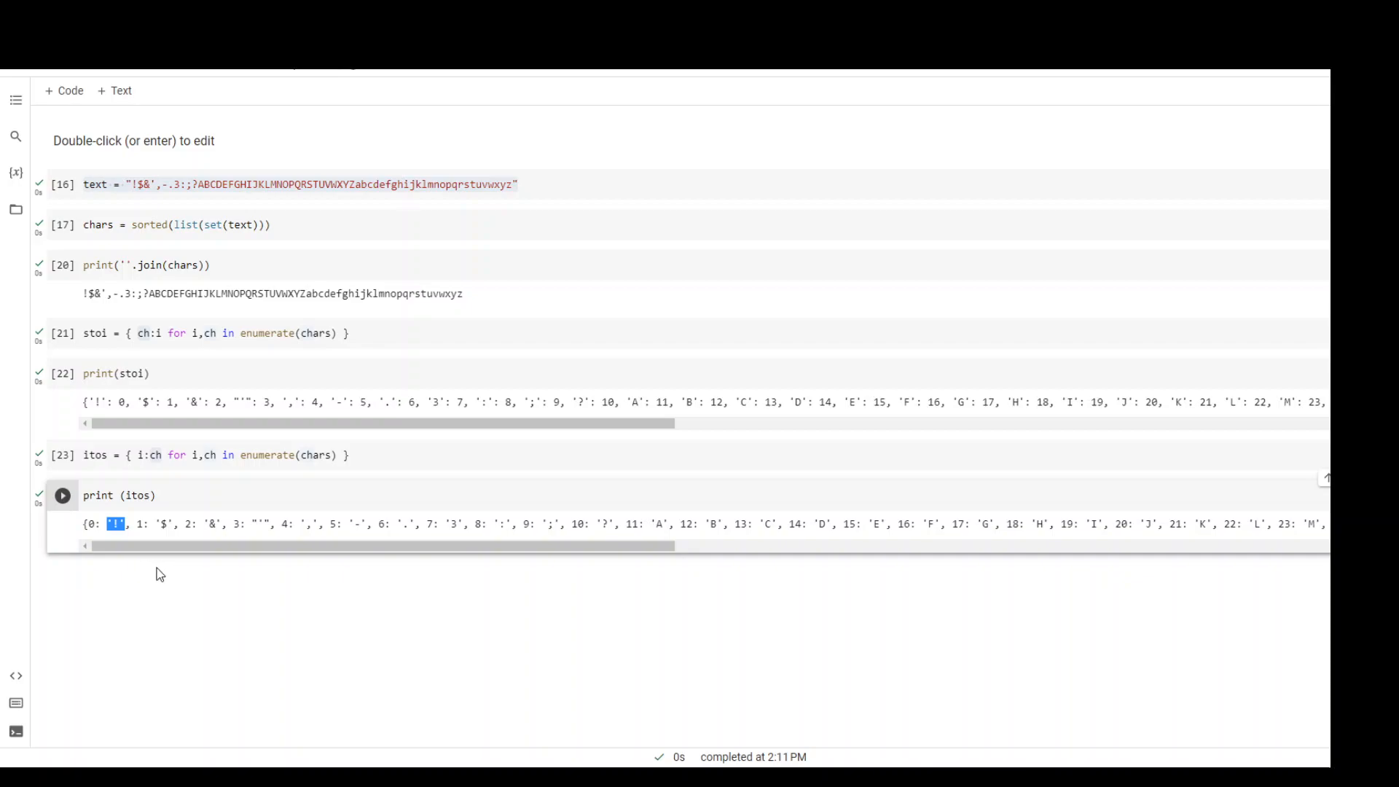
pyautogui.moveTo(107, 601)
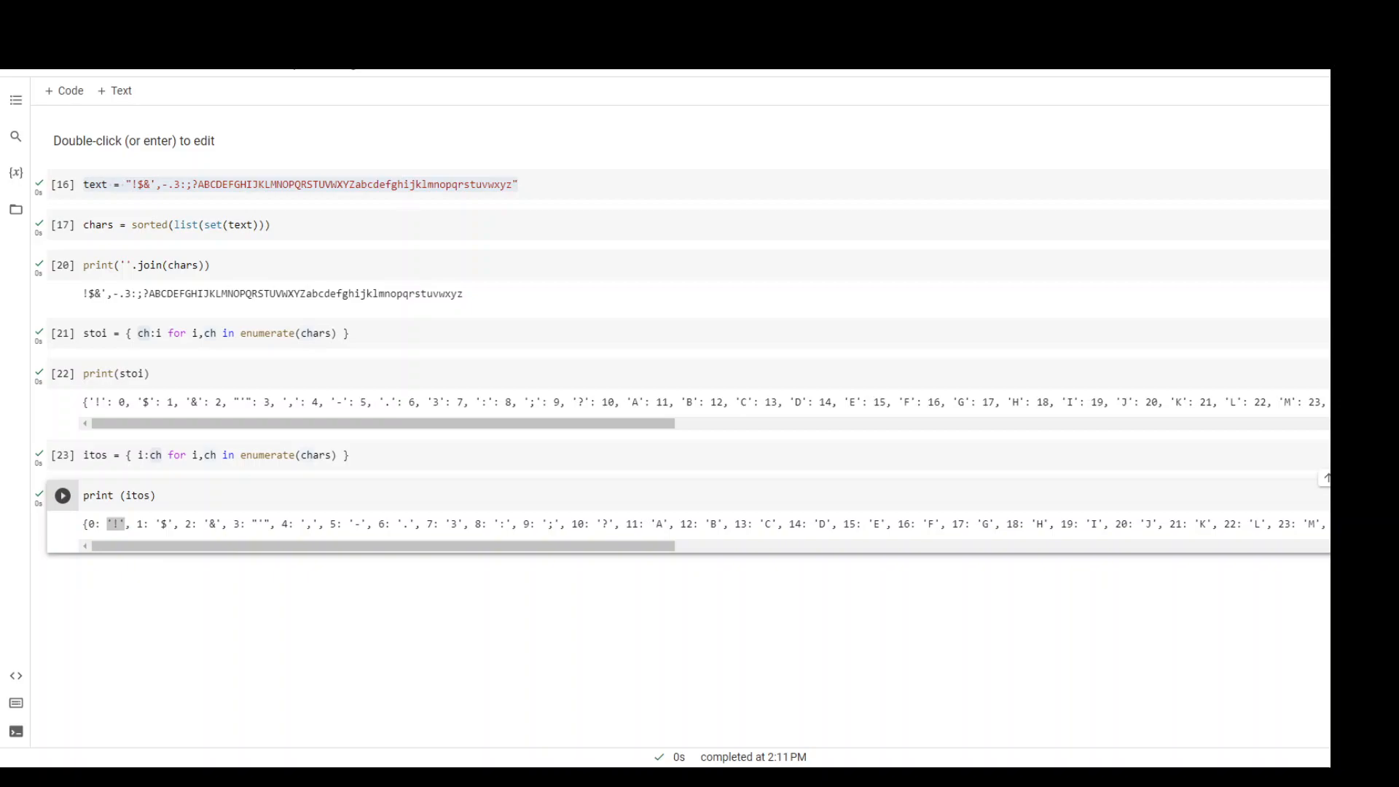
# Step: Type encode = lambda s: [stoi[c] for c in s], highlighting encode and stoi[c]
pyautogui.doubleClick(114, 524)
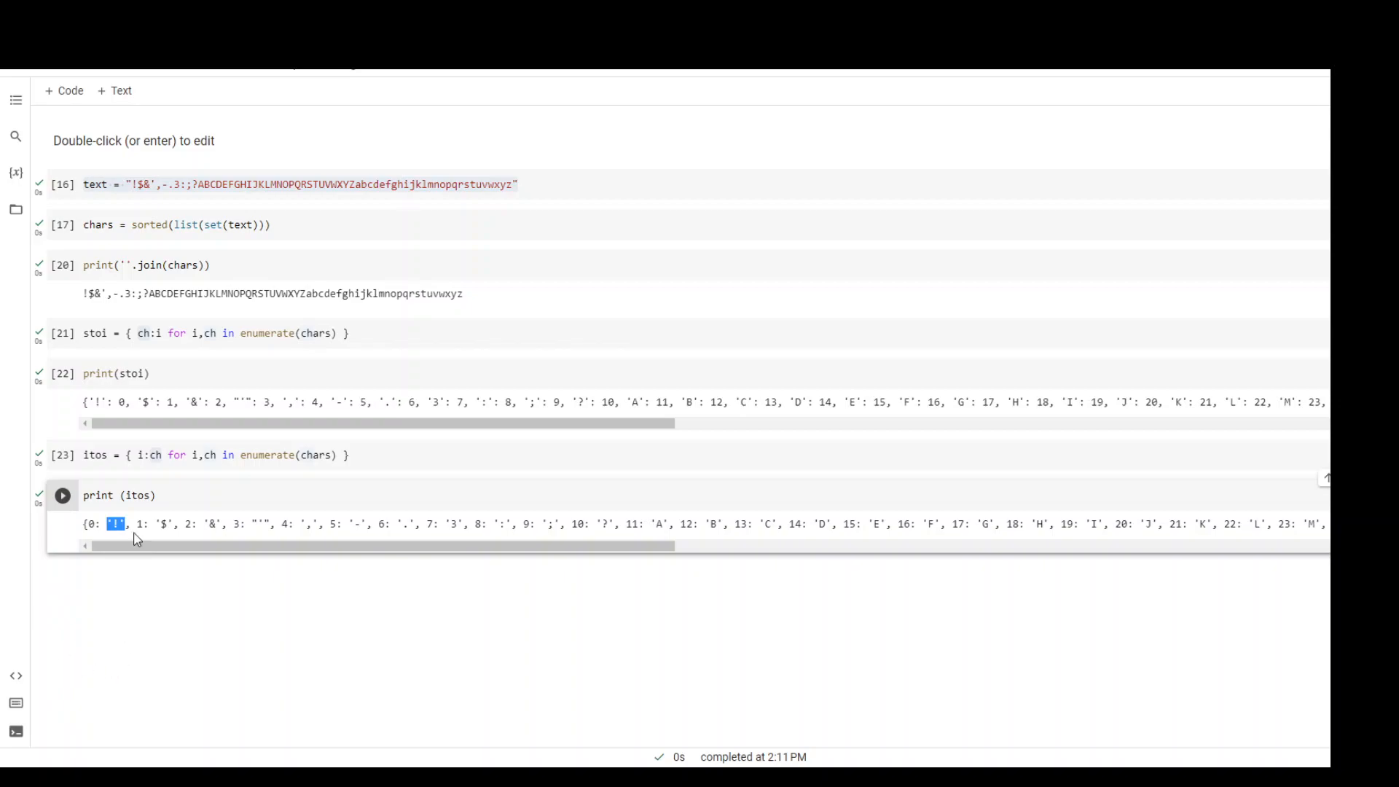
pyautogui.write('encode = lambda s: [stoi[c] for c in s]')
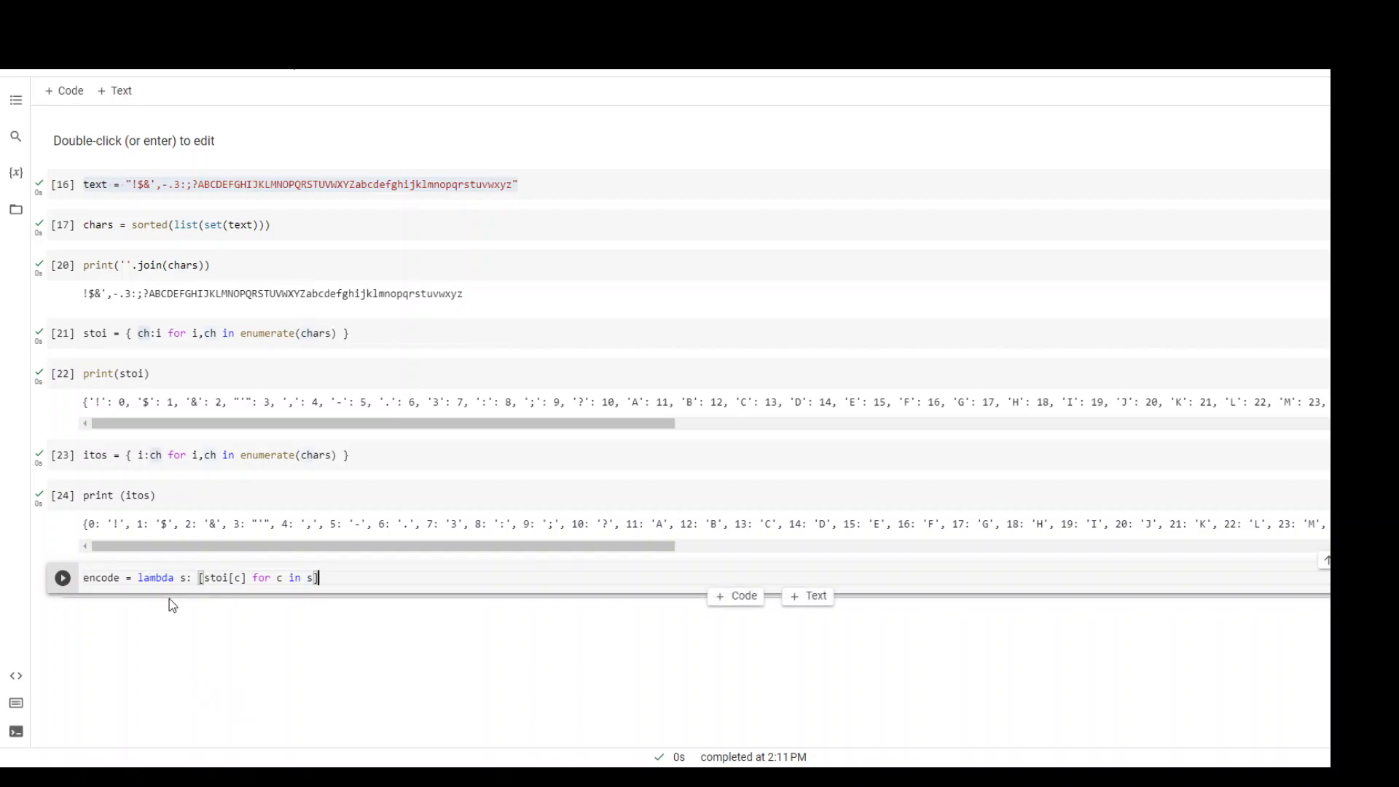
pyautogui.doubleClick(101, 577)
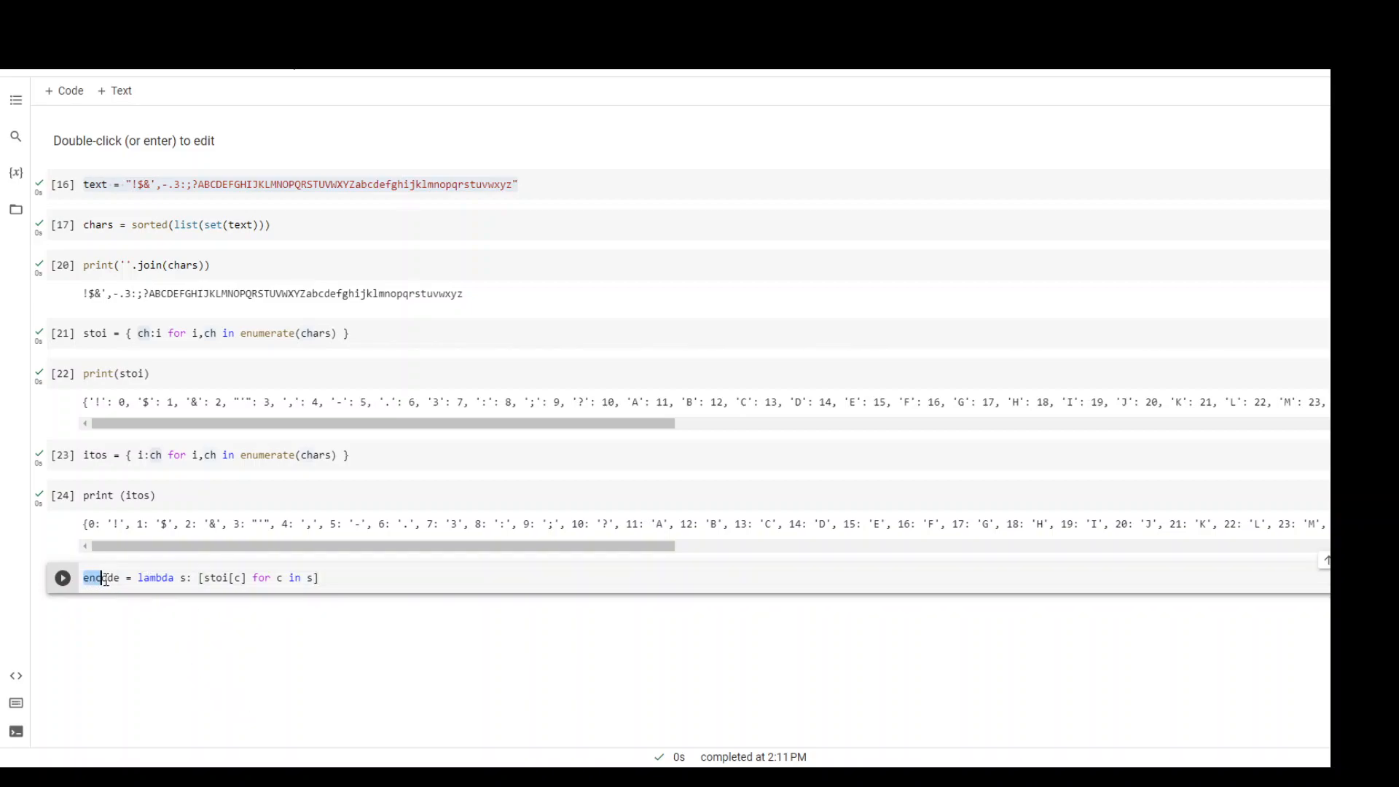
pyautogui.doubleClick(101, 577)
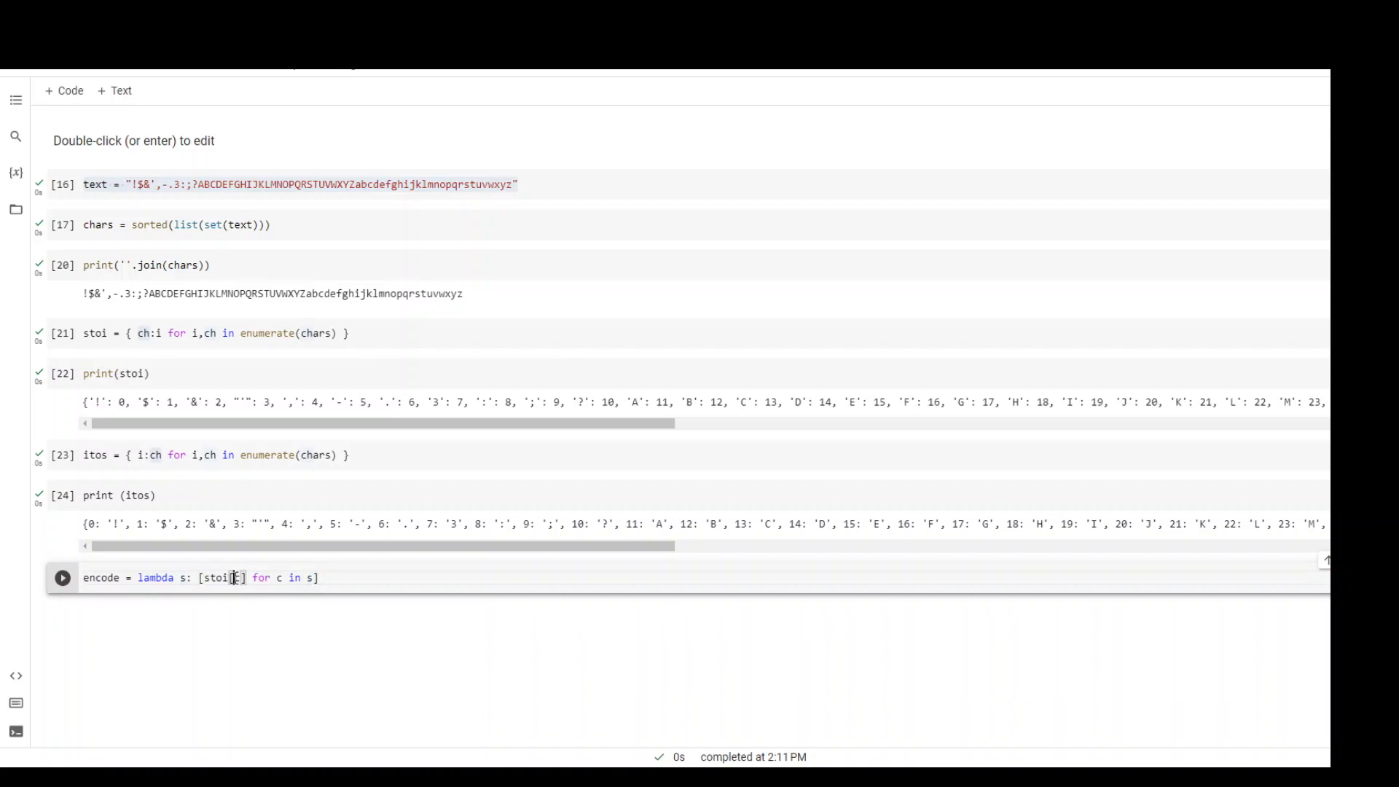
pyautogui.doubleClick(211, 577)
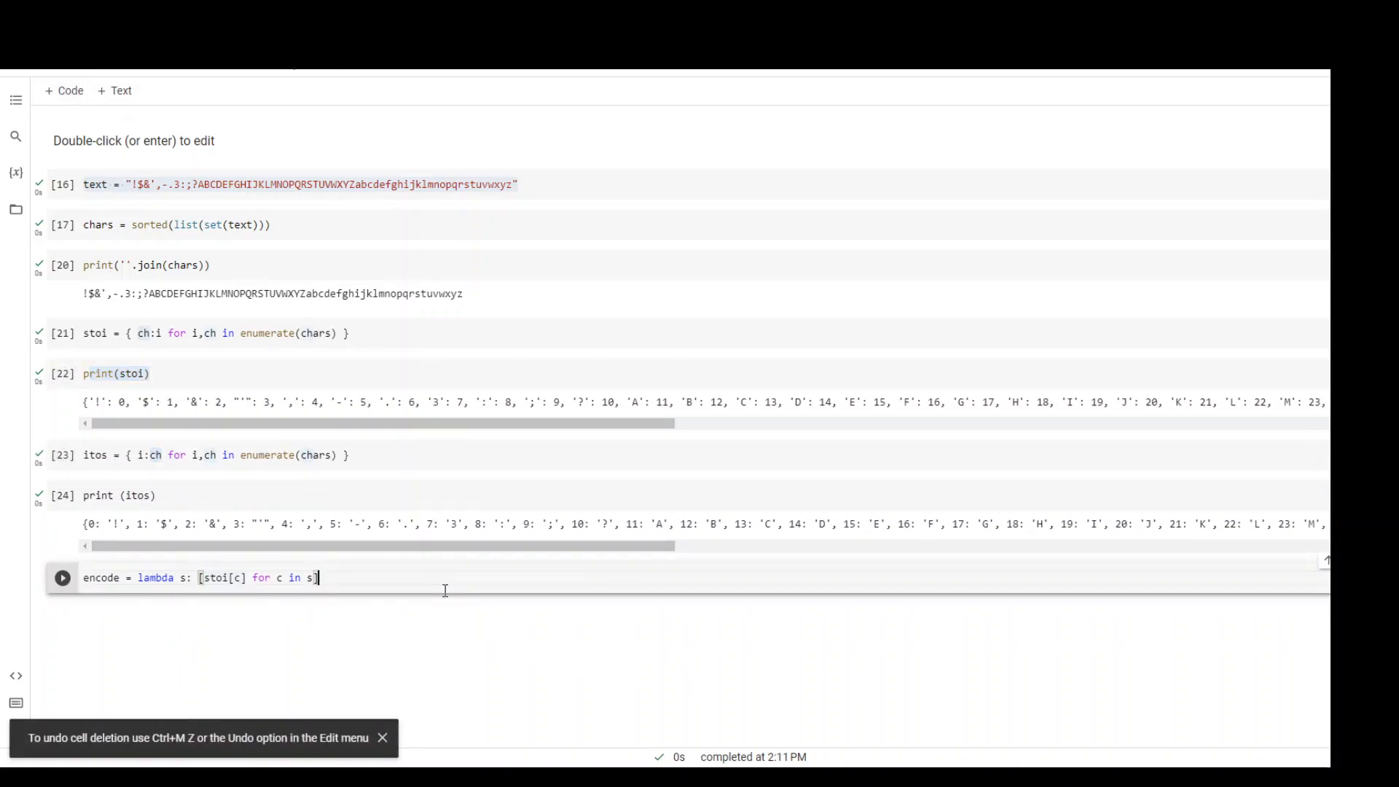
# Step: Write print(encode("hi")) in a new cell below the encode definition
pyautogui.write('print (encode("hi')
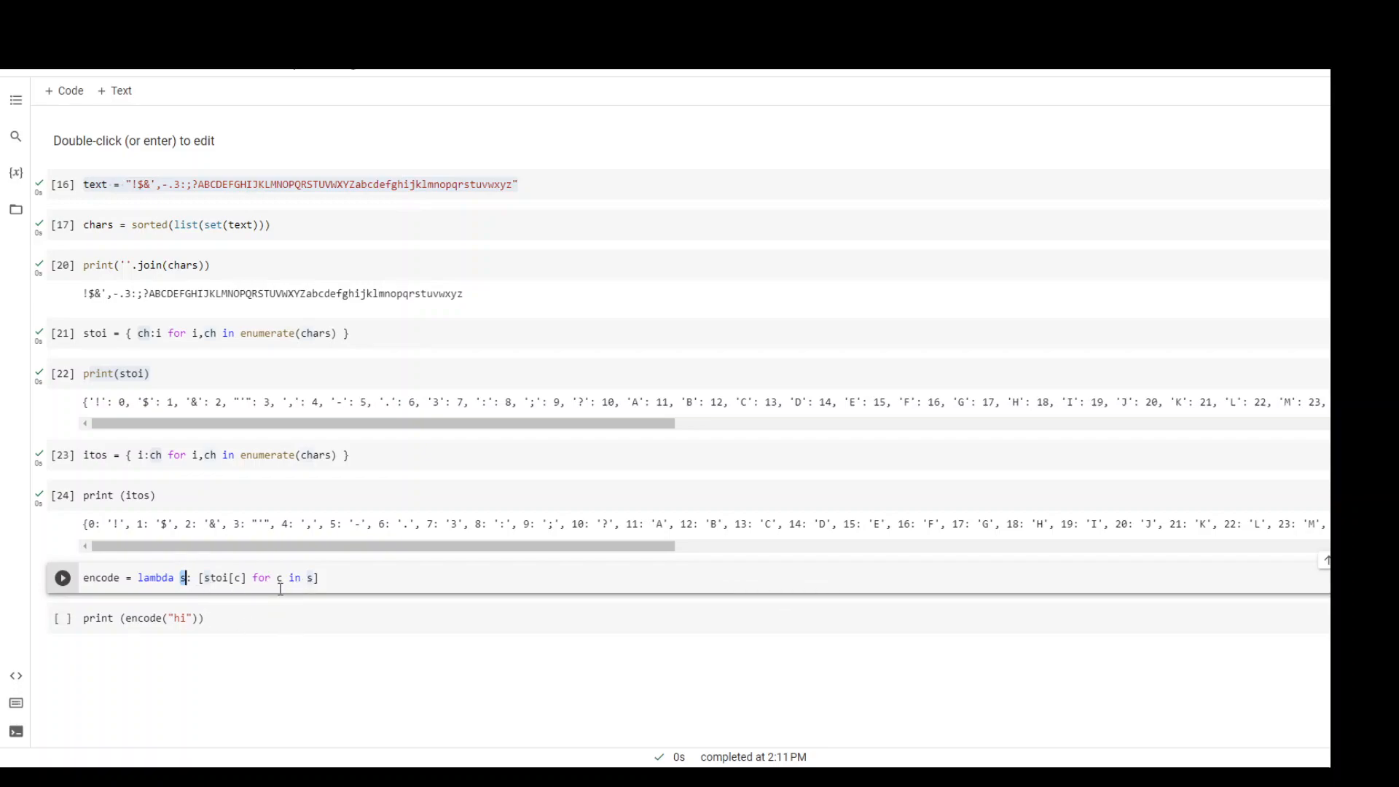
pyautogui.moveTo(317, 599)
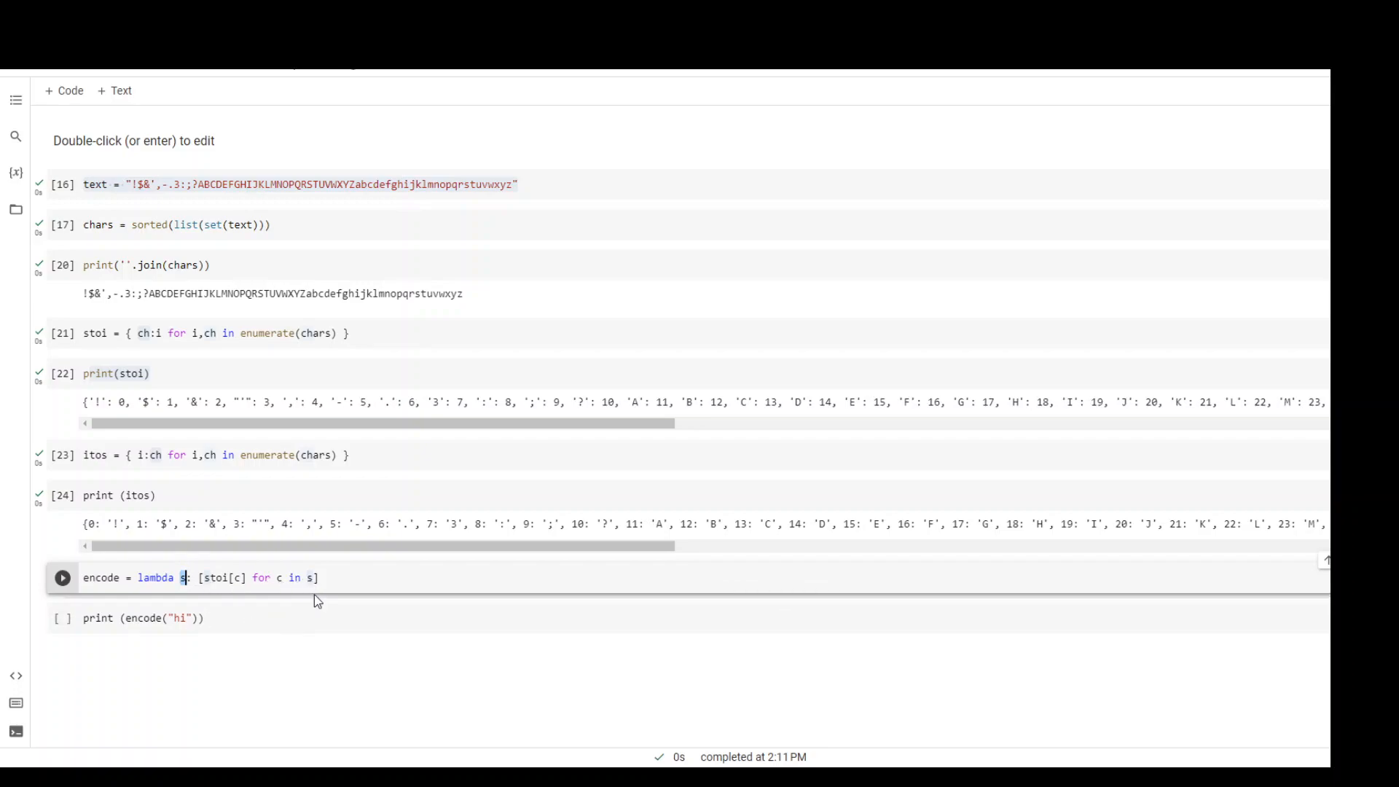
pyautogui.click(143, 617)
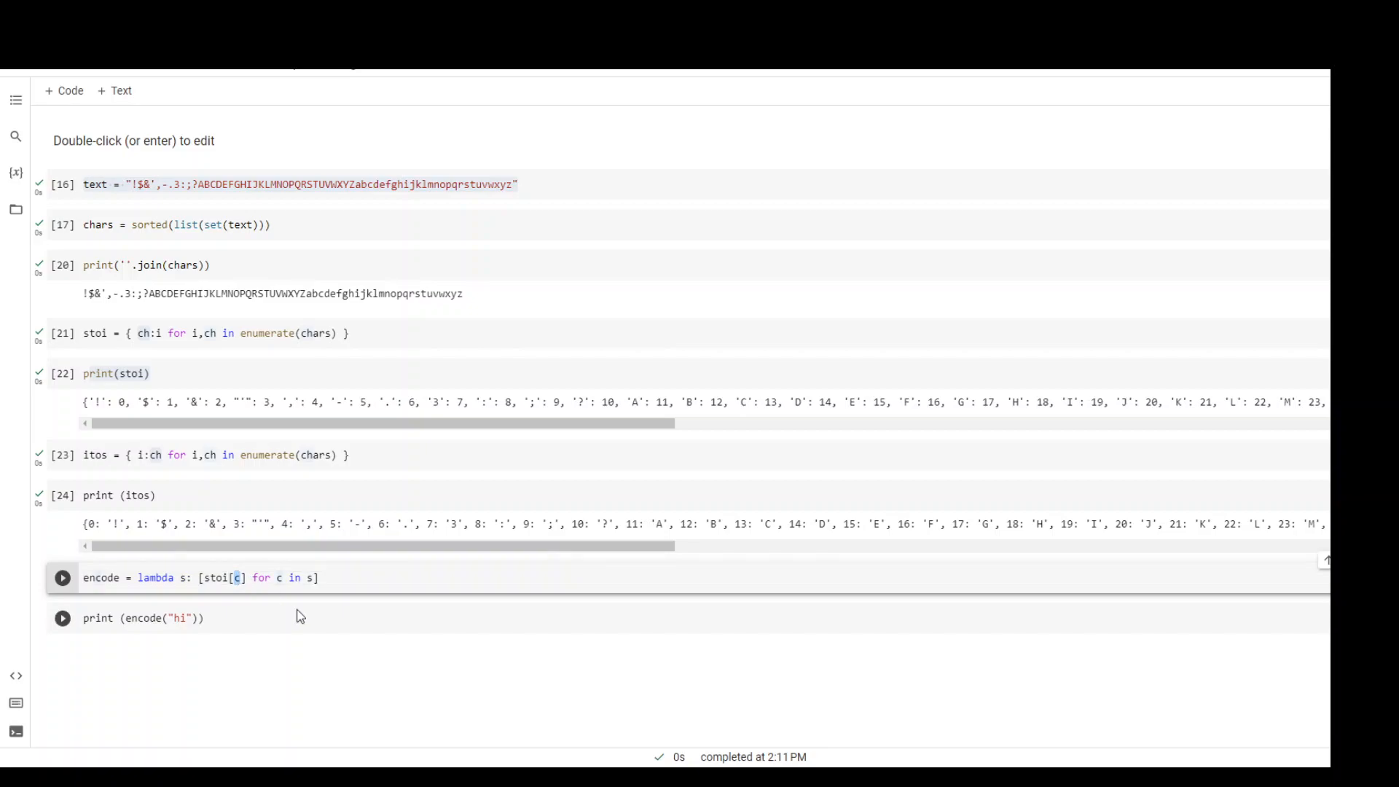
pyautogui.write("h'")
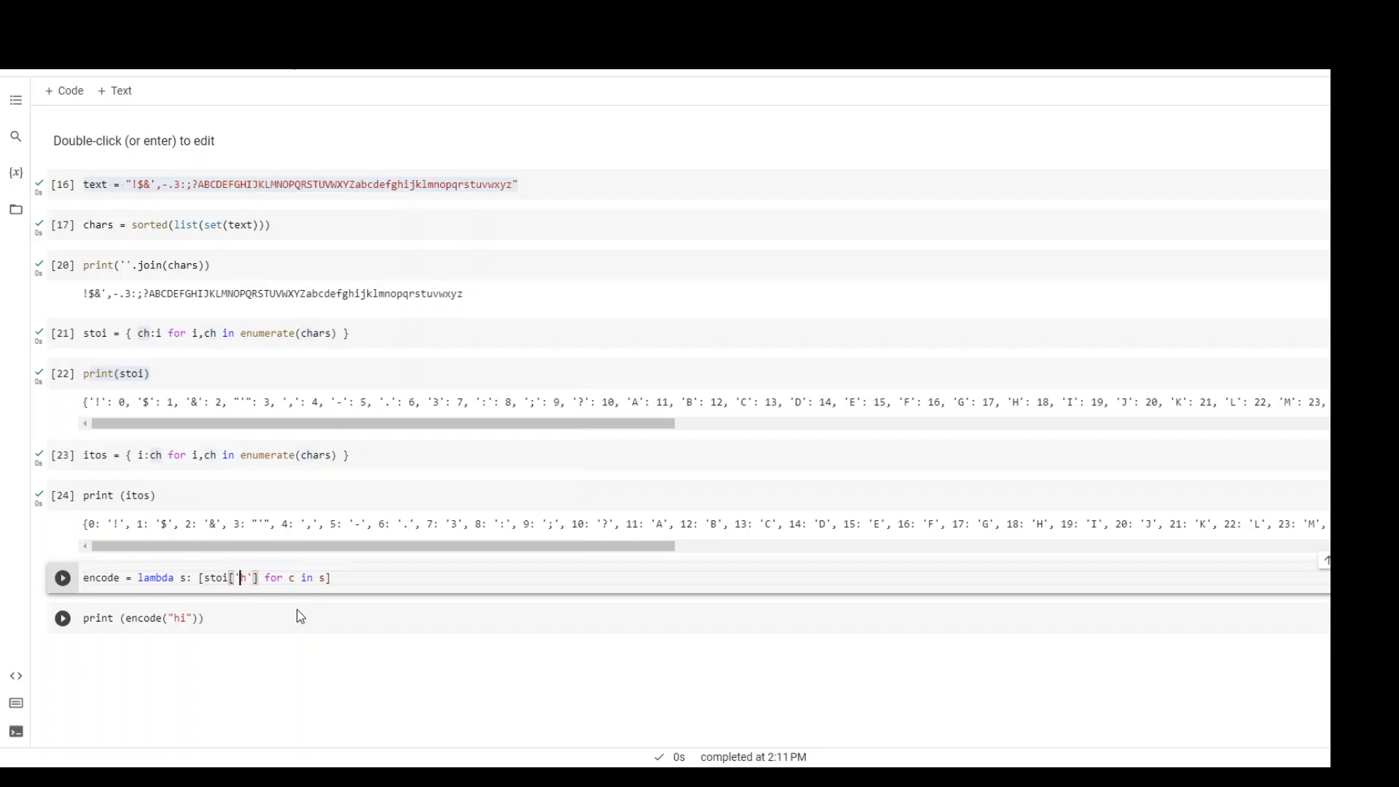
pyautogui.click(62, 373)
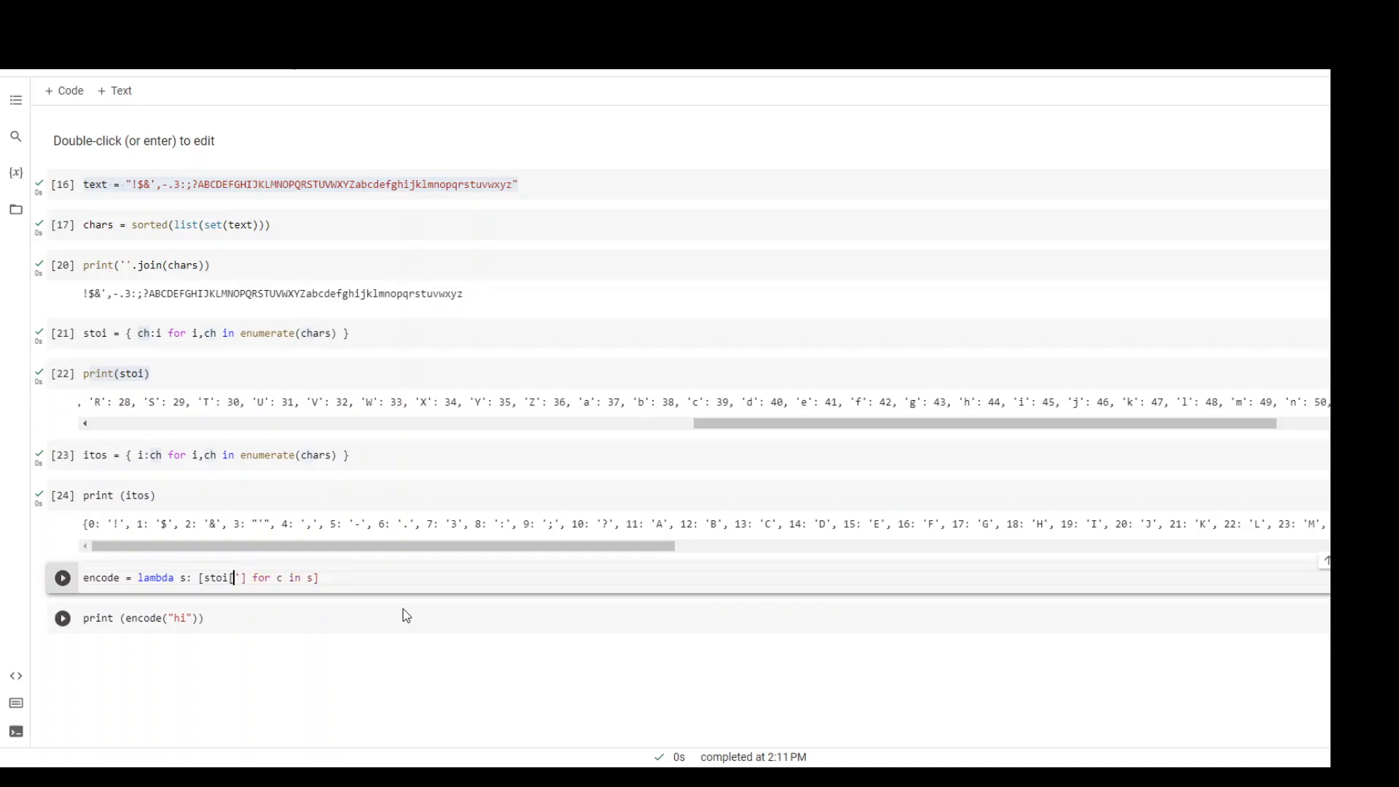
# Step: Restore stoi[c] in the encode cell and run the print cell, giving [44, 45]
pyautogui.press('Backspace')
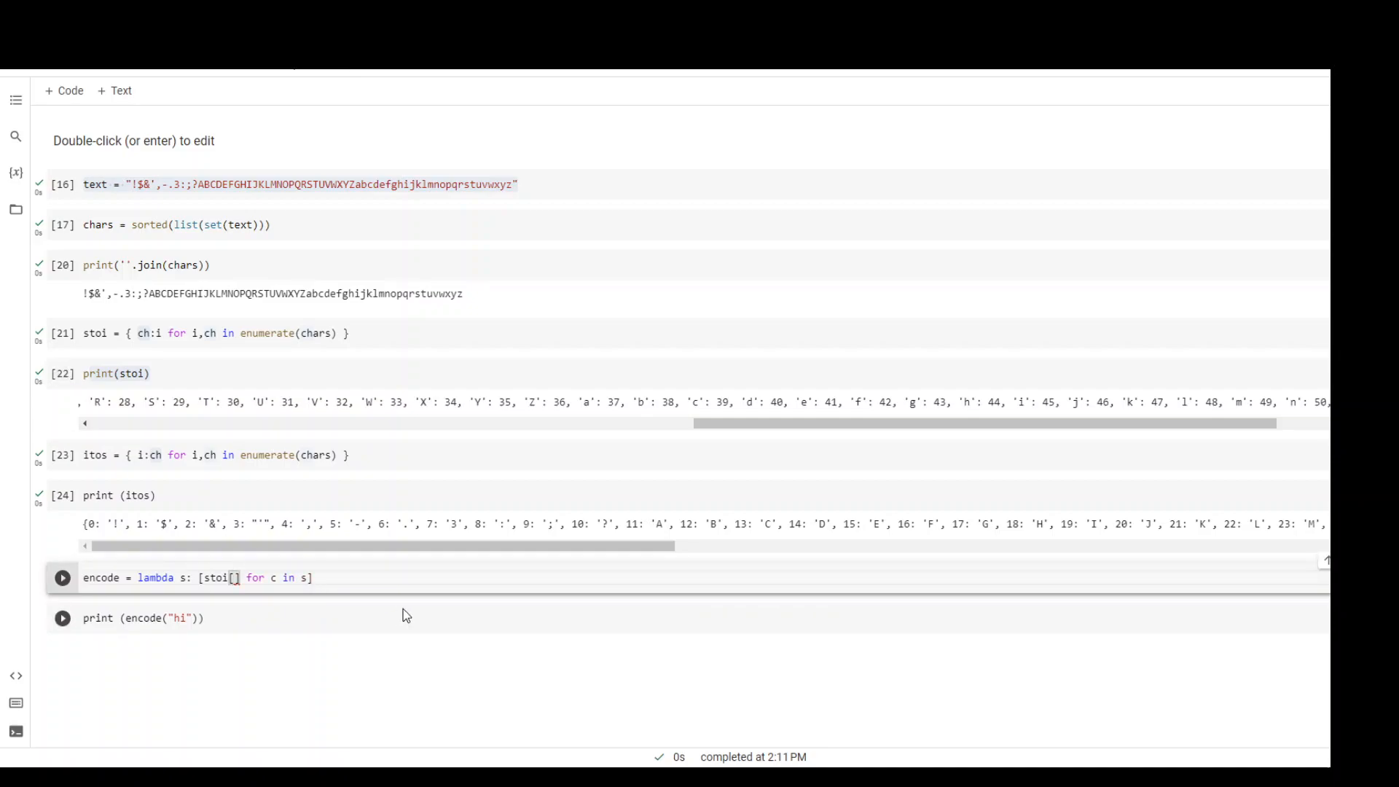
pyautogui.write('c')
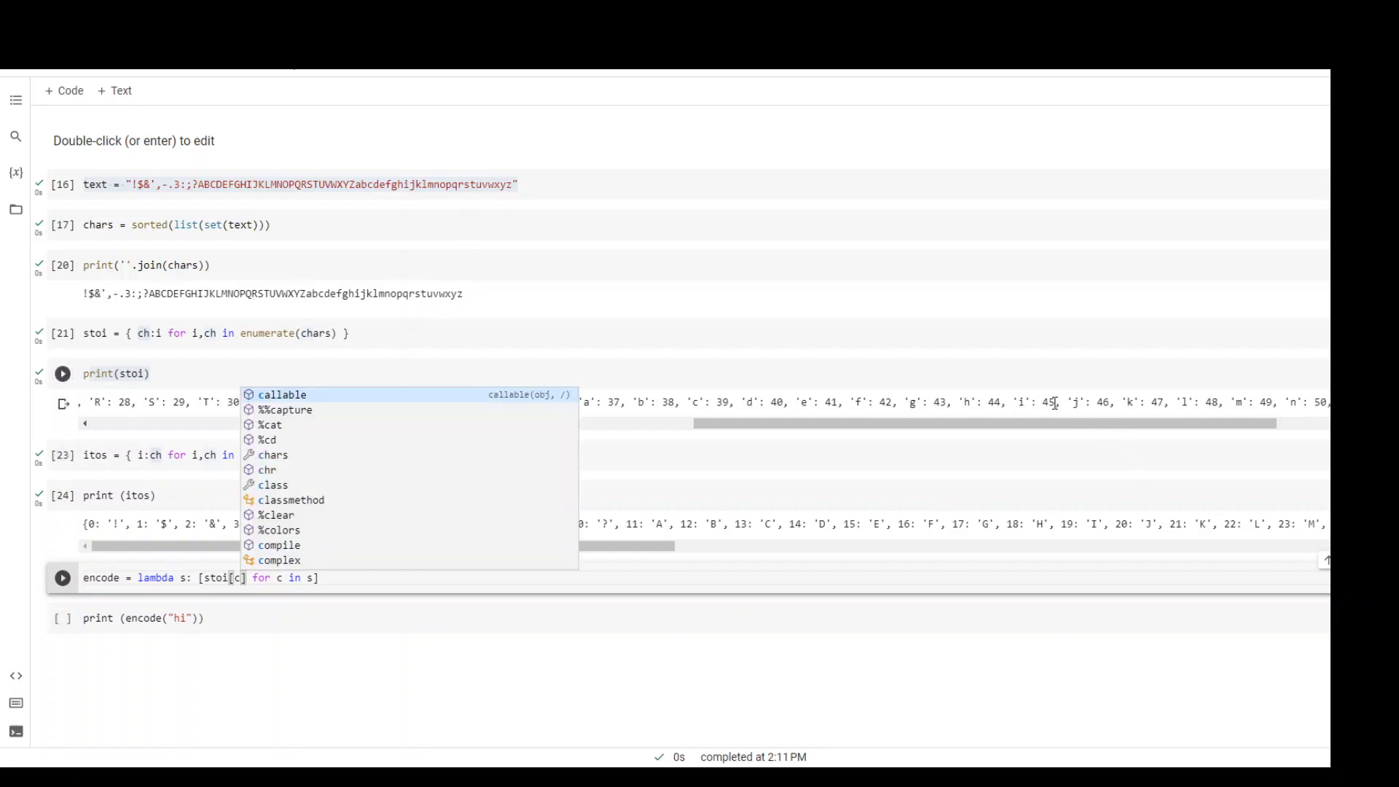
pyautogui.click(310, 577)
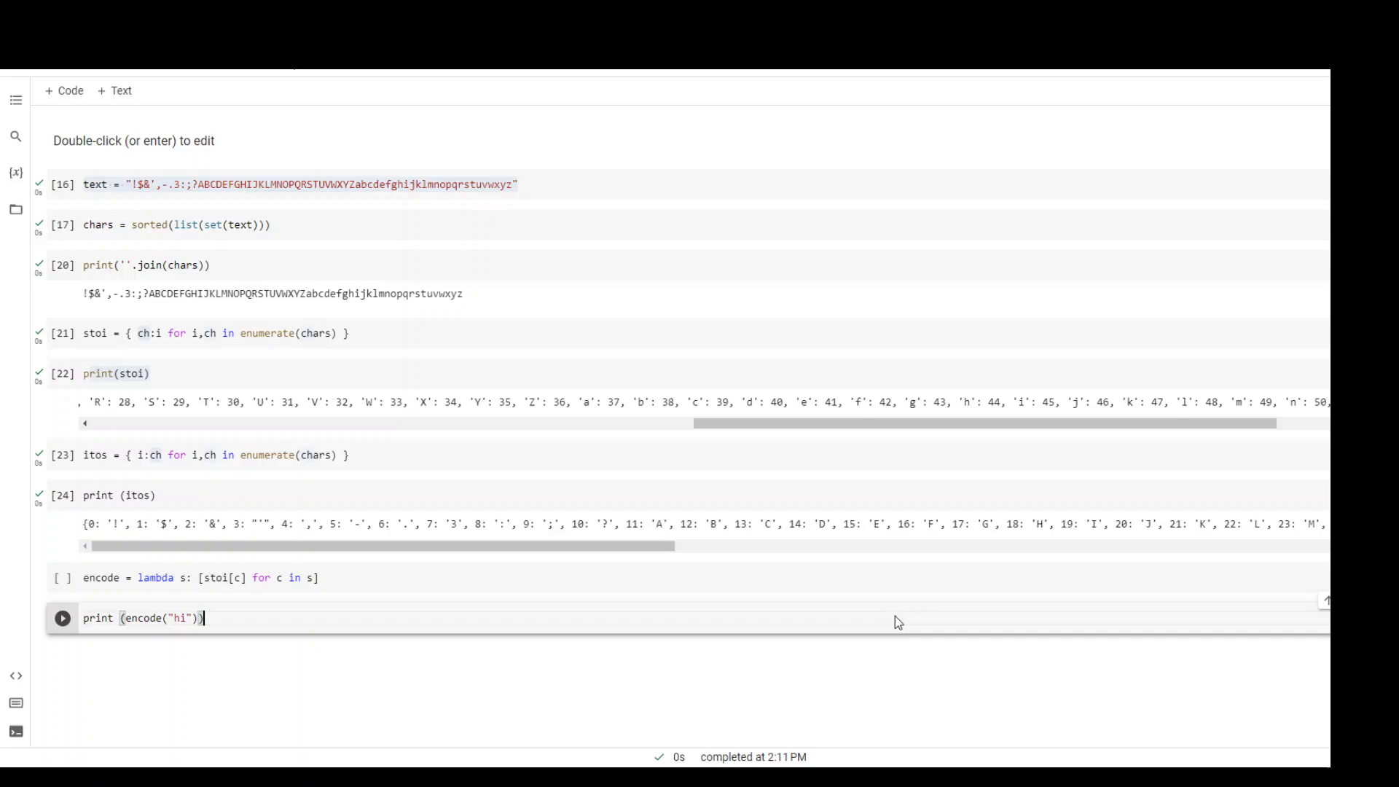
pyautogui.click(62, 617)
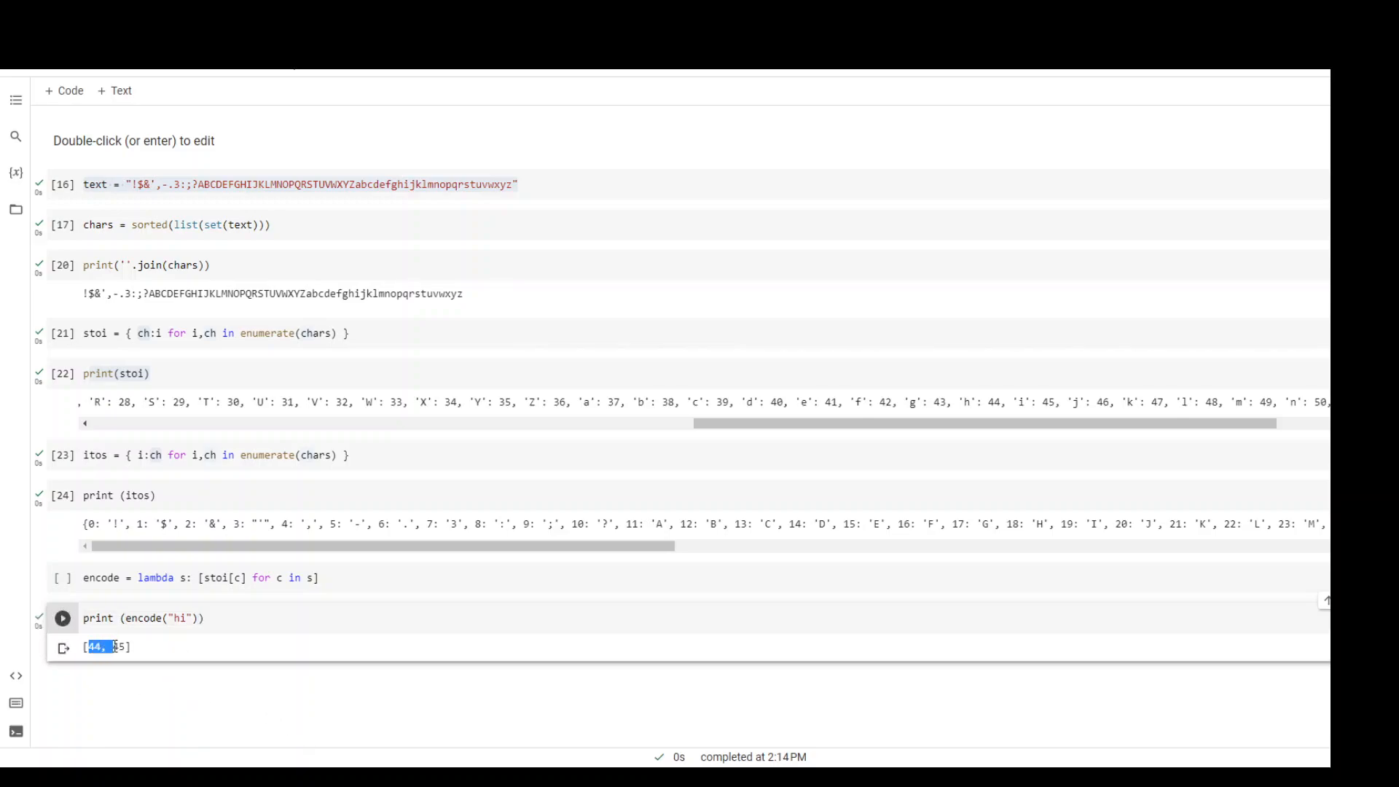
pyautogui.scroll(-3)
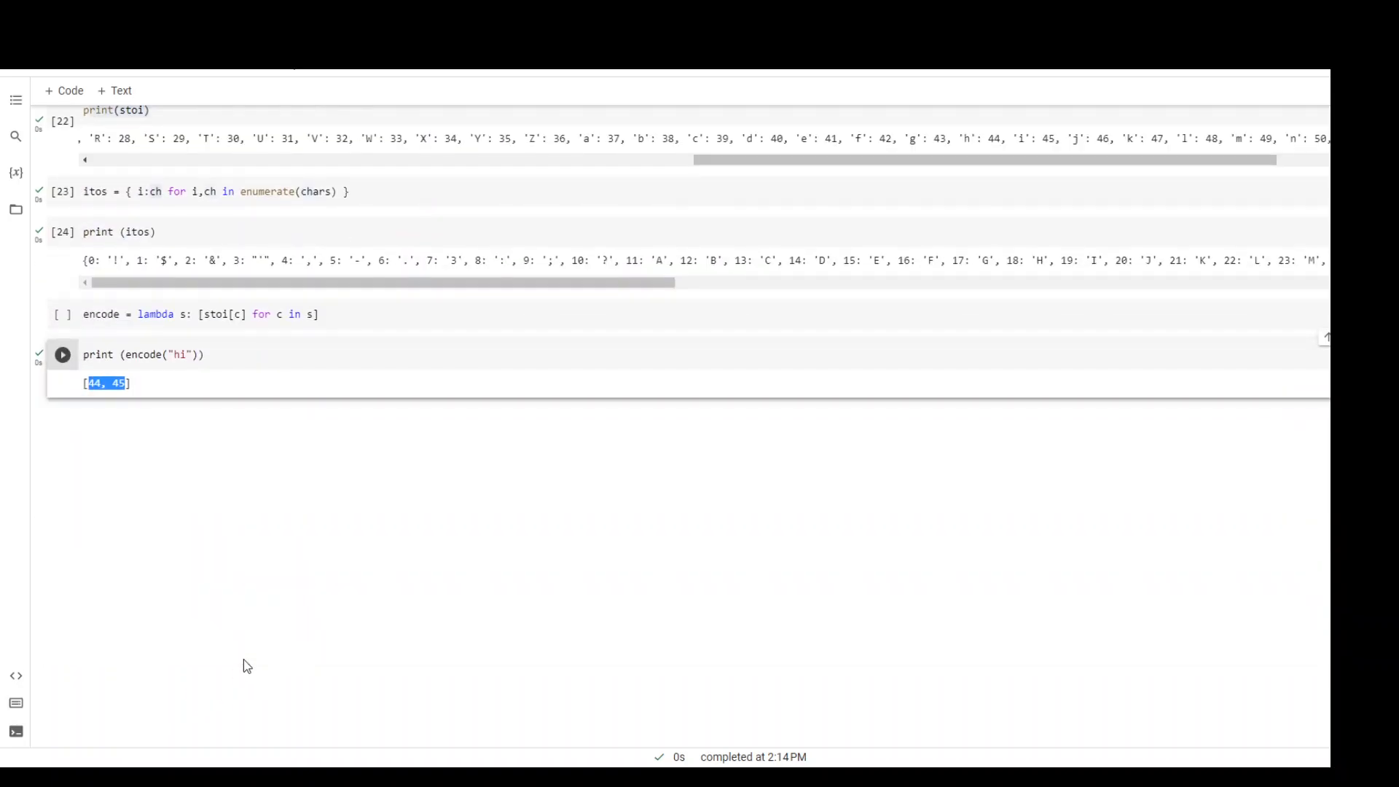
# Step: Type decode = lambda l: ''.join([itos[i] for i in l]) in a new cell
pyautogui.write("decode = lambda l: ''.join([itos[i] for i in l])")
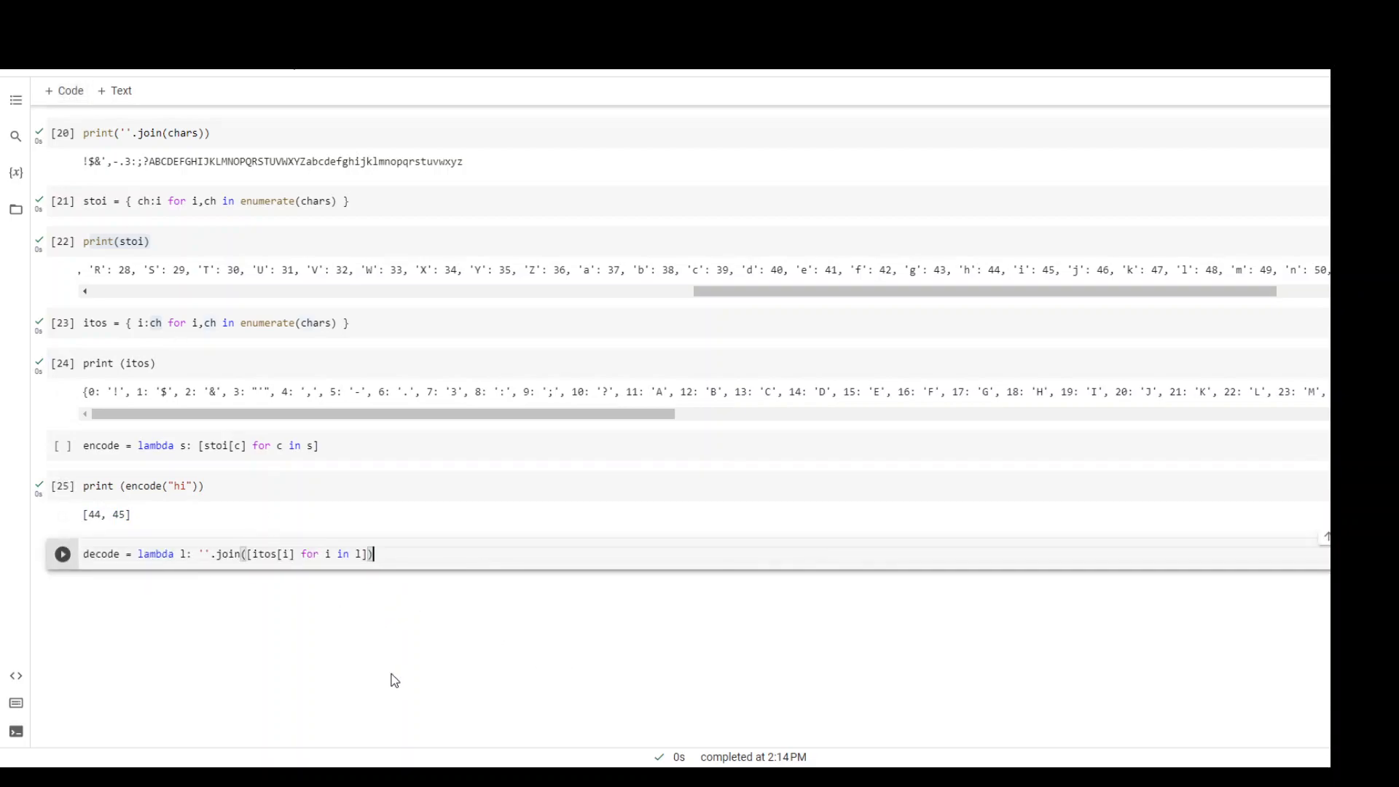
pyautogui.moveTo(247, 580)
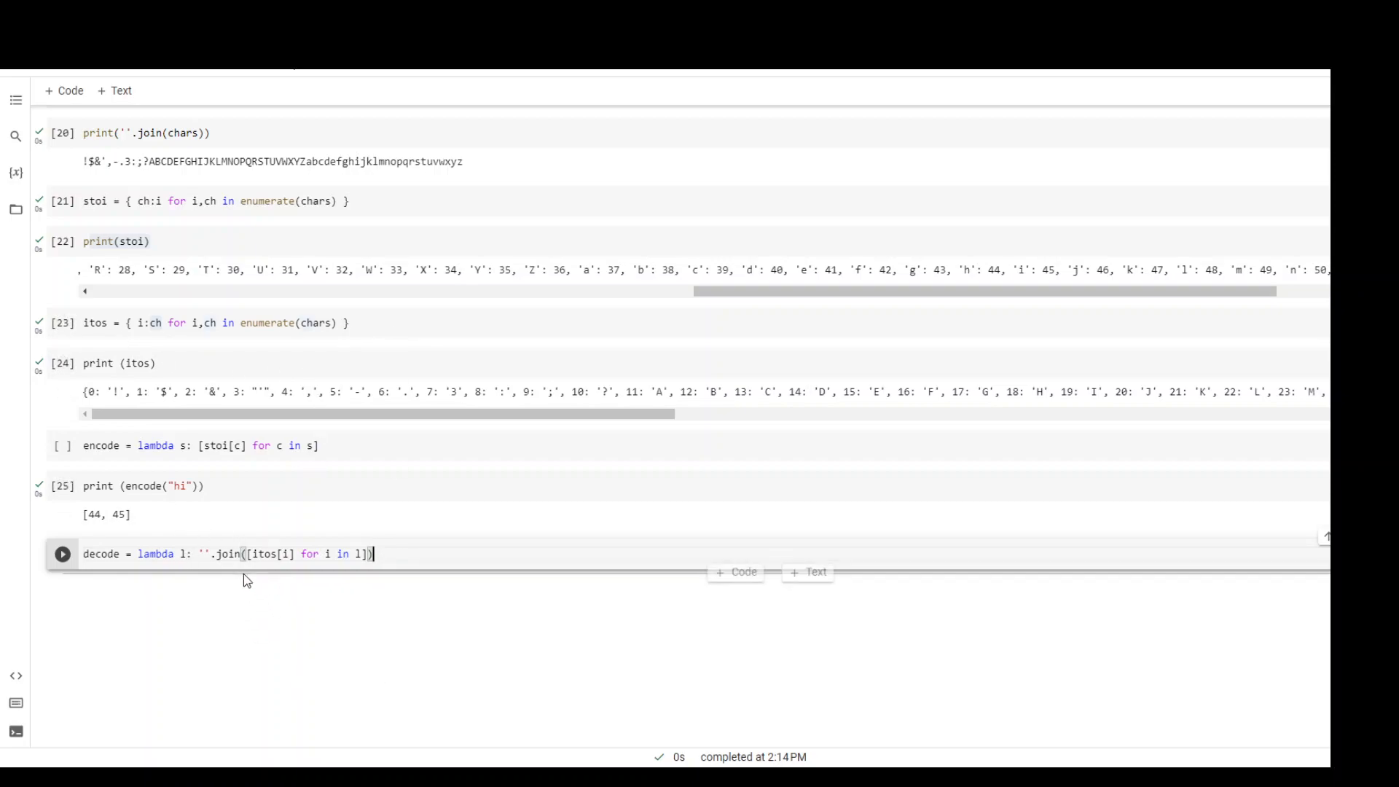